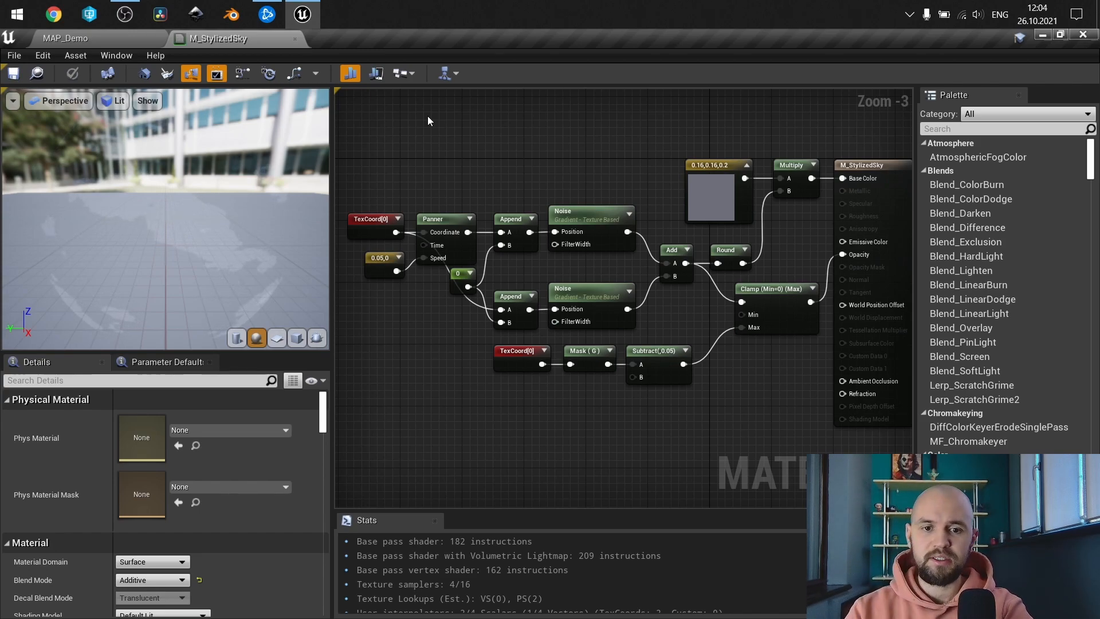
# Look over the sky material graph and its two noise layers.
pyautogui.scroll(-3)
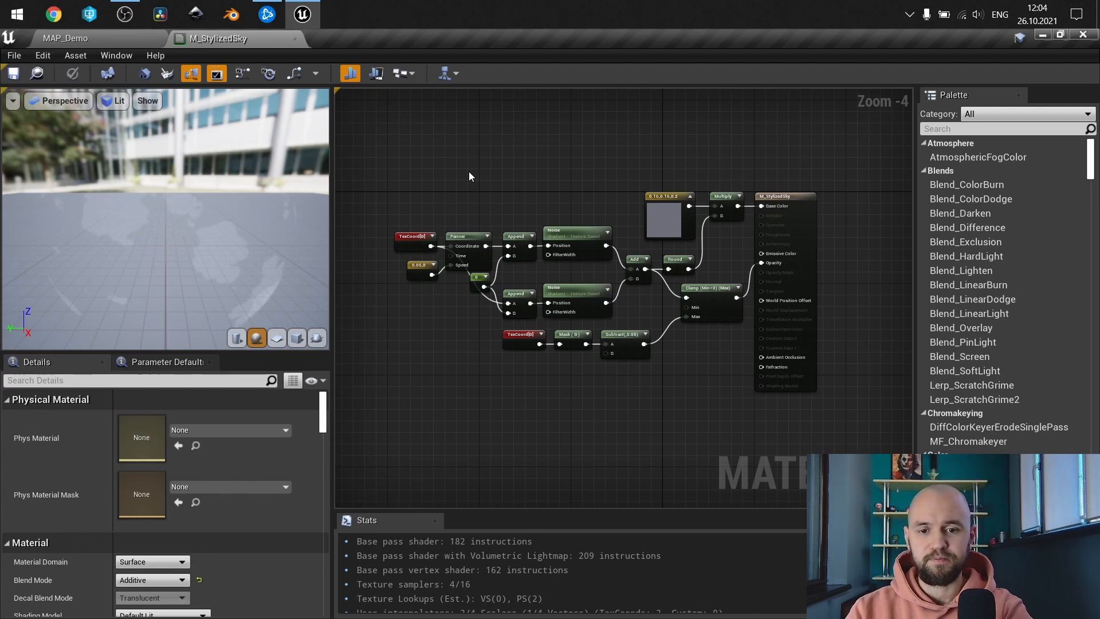
pyautogui.scroll(3)
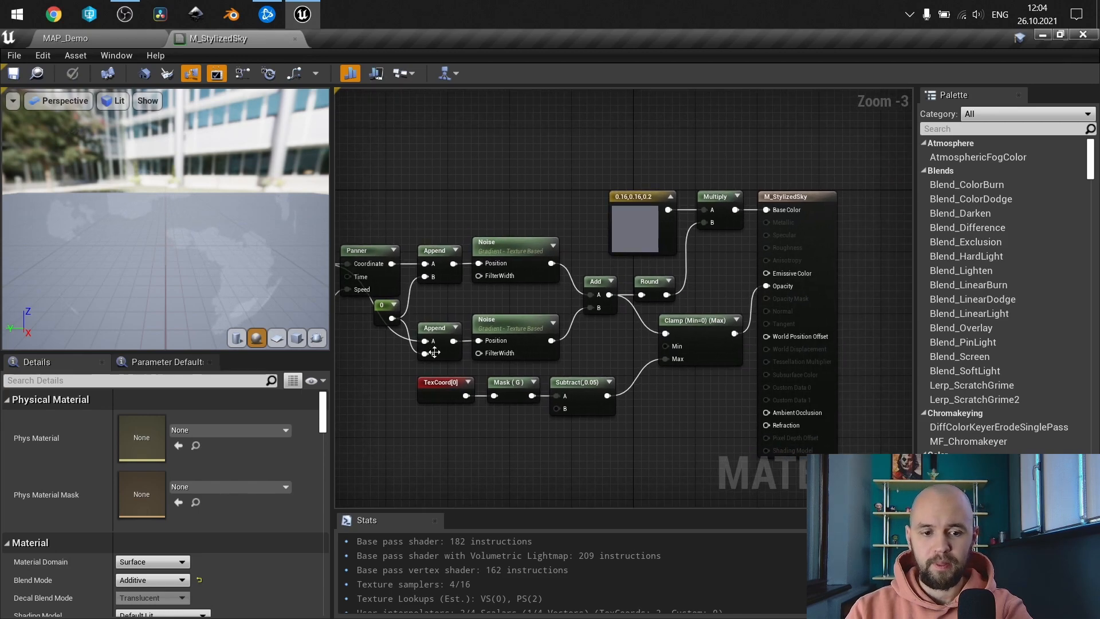
pyautogui.click(63, 38)
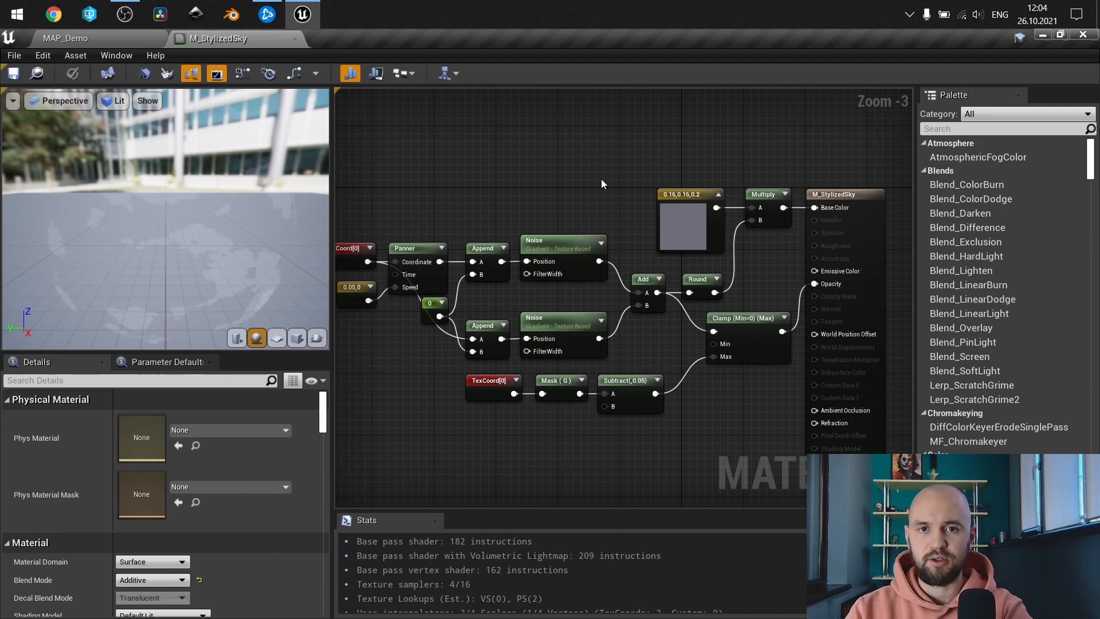
pyautogui.moveTo(594, 290)
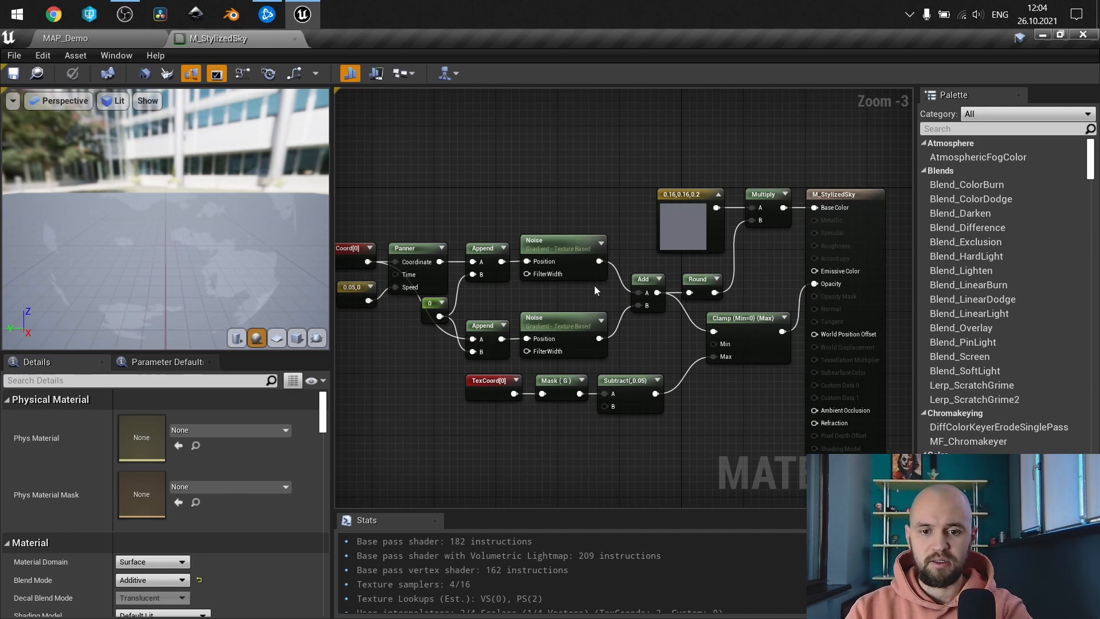
pyautogui.scroll(3)
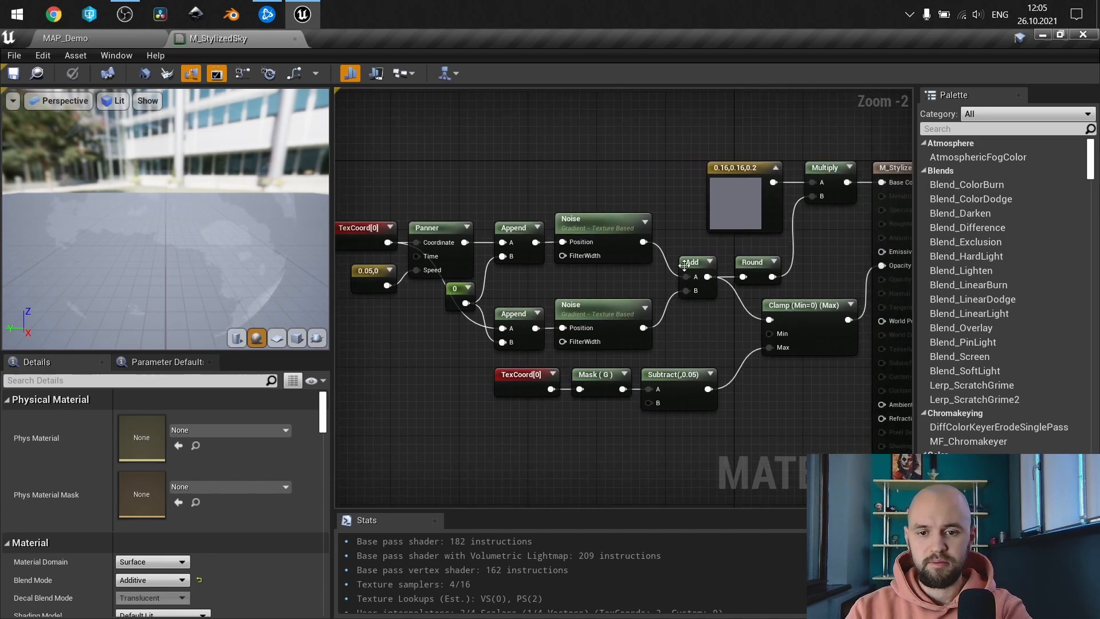
# Preview the Add node's combined noise as white cloud patches and check the TexCoord's 8×6 tiling.
pyautogui.click(694, 263)
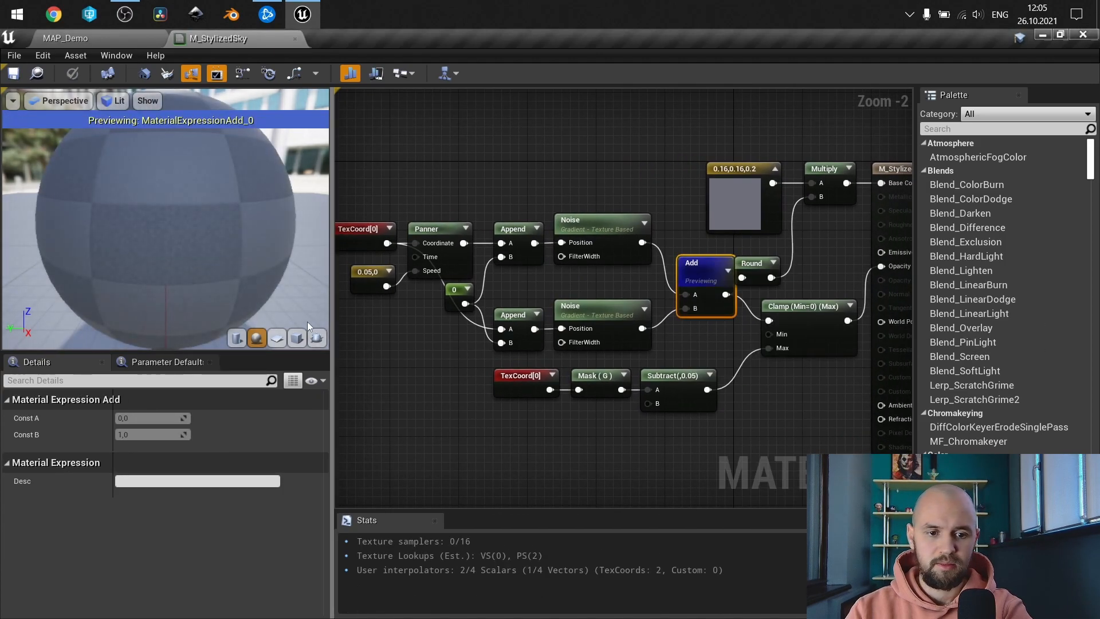
pyautogui.click(276, 338)
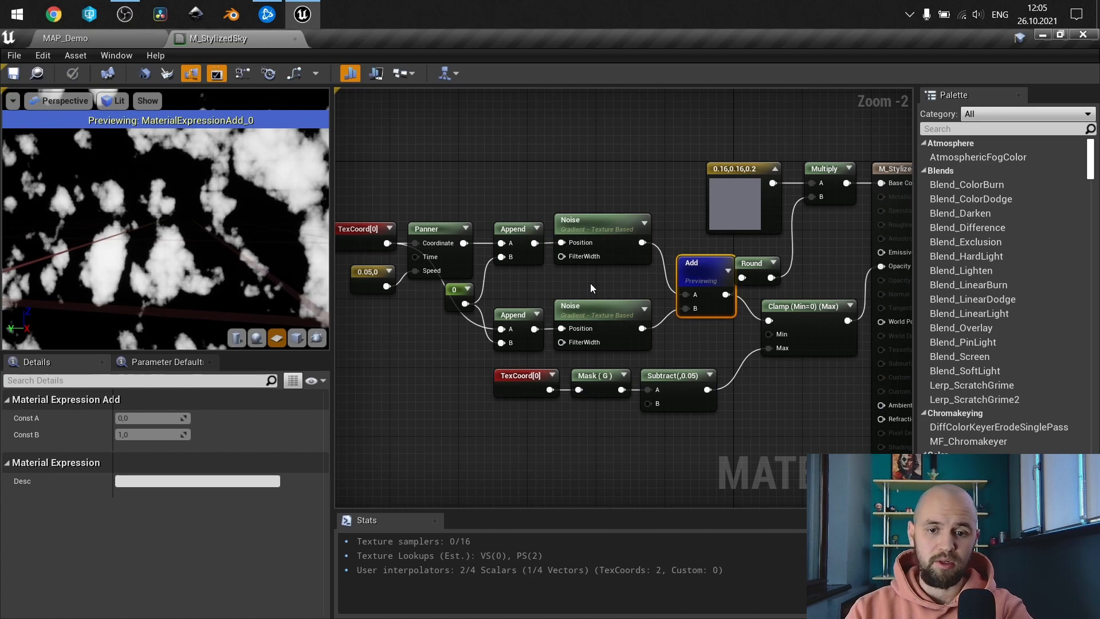
pyautogui.scroll(3)
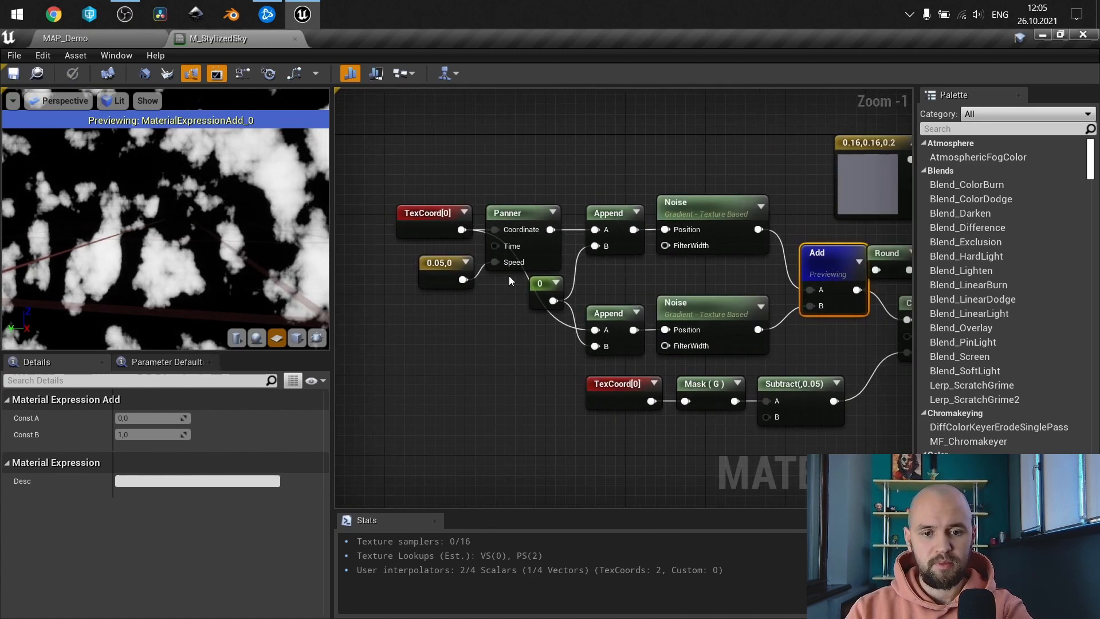
pyautogui.click(434, 213)
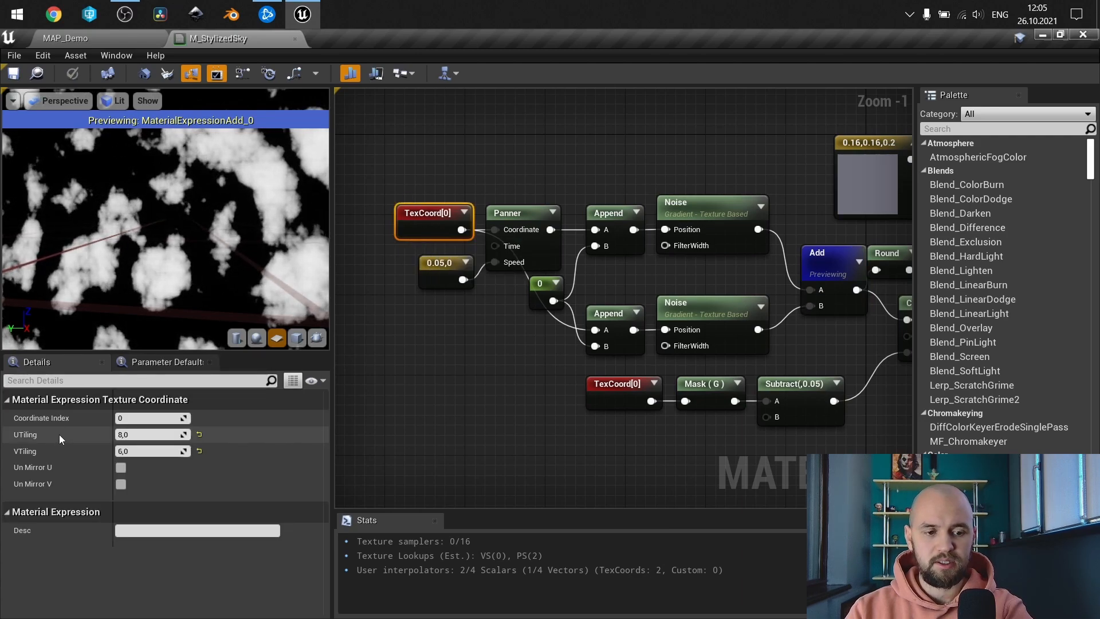
pyautogui.moveTo(35, 455)
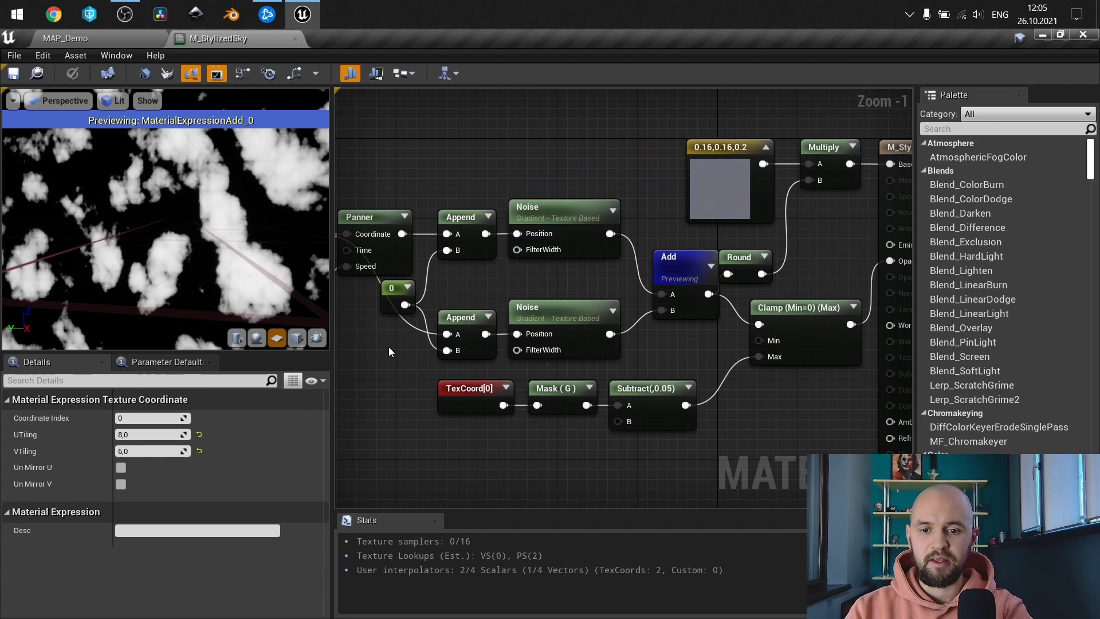
# Stop previewing the Add node so the full sky material and its overall settings show again.
pyautogui.click(668, 257)
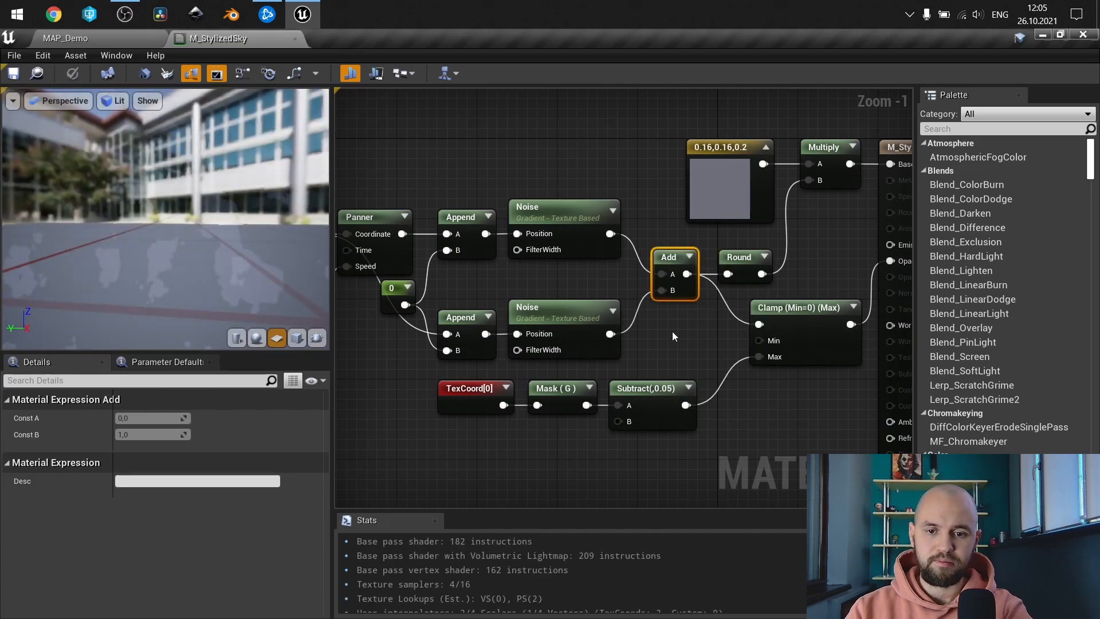
pyautogui.click(673, 336)
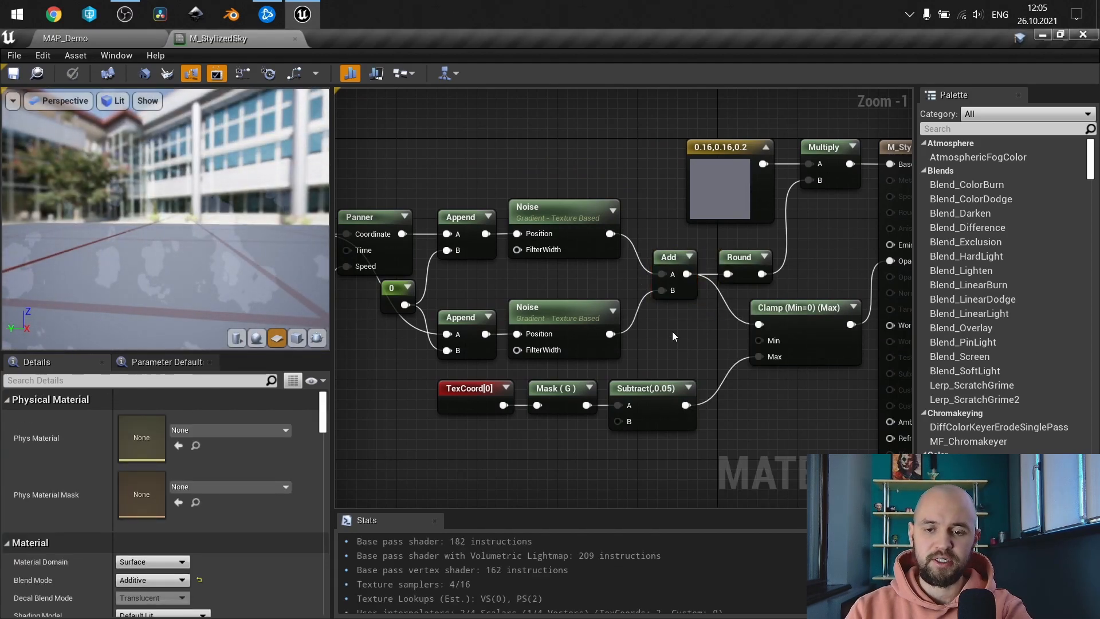
pyautogui.scroll(-3)
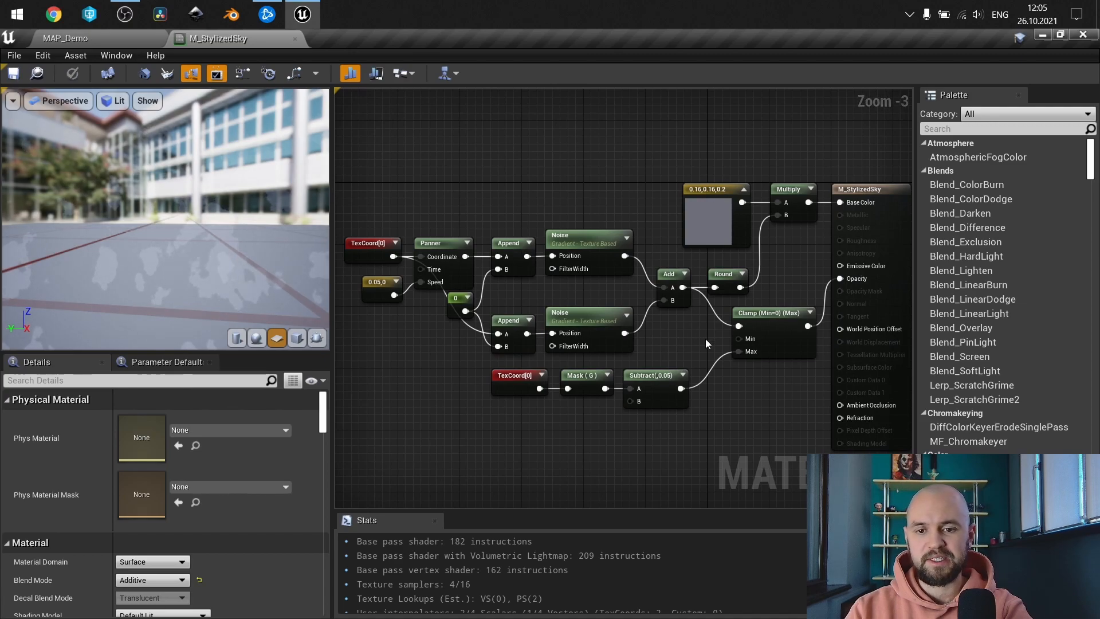
pyautogui.moveTo(666, 337)
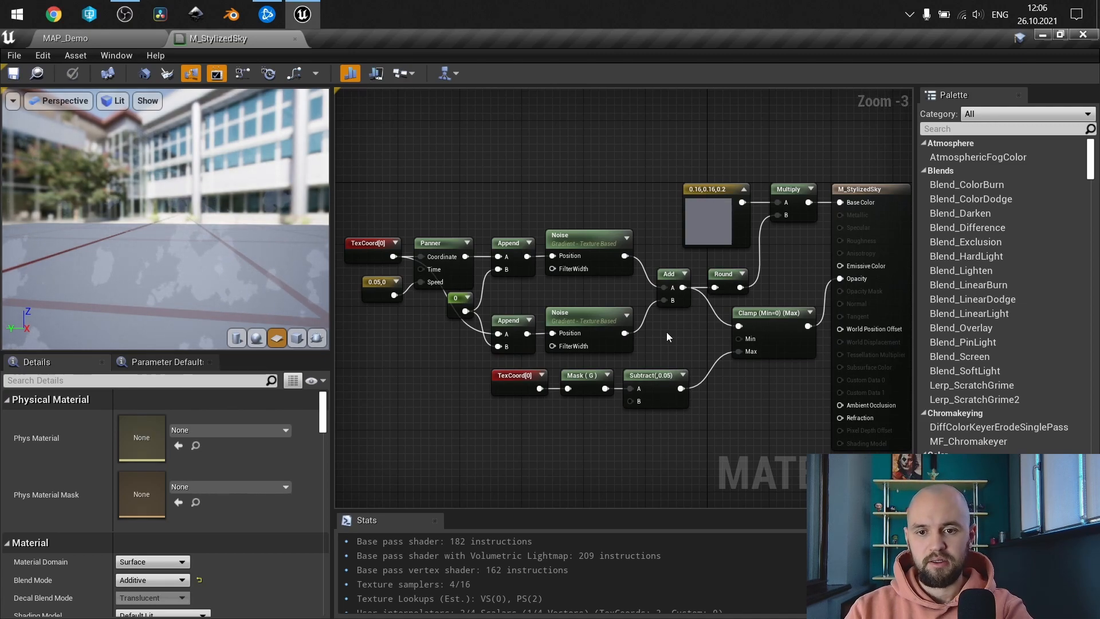
pyautogui.scroll(3)
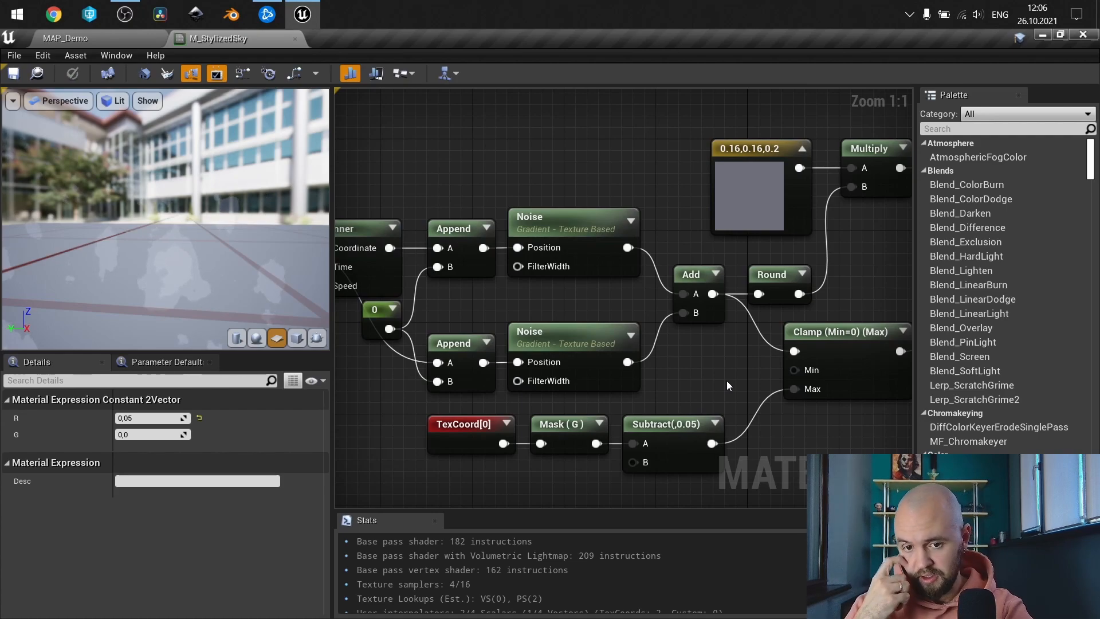
pyautogui.moveTo(714, 379)
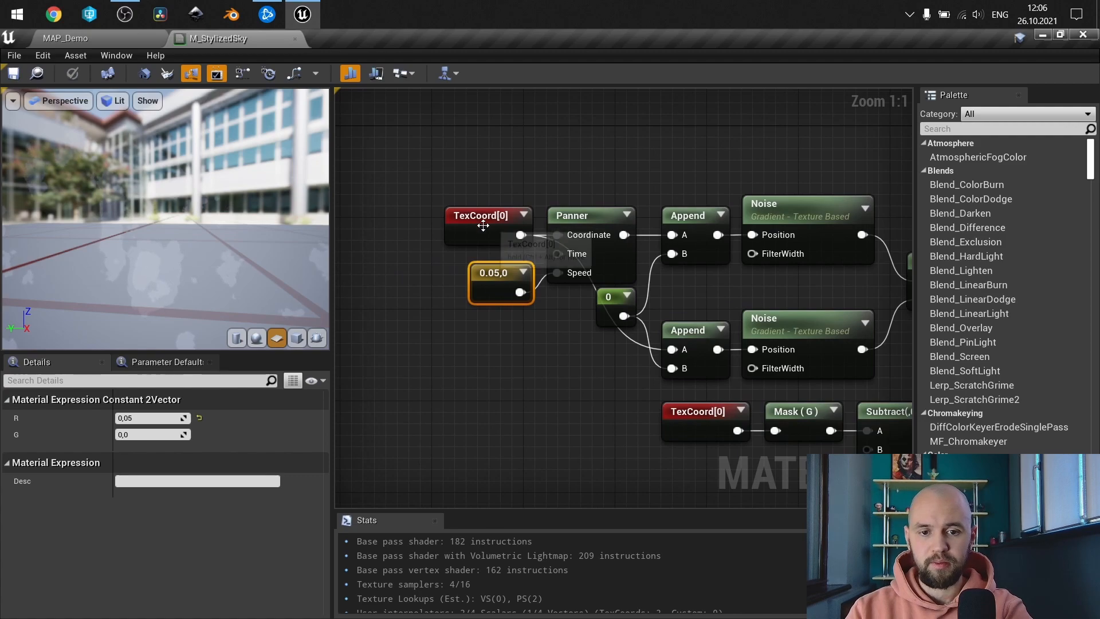
# Inspect the TexCoord tiling and the 0.05, 0 panning speed constant feeding the panner.
pyautogui.click(490, 215)
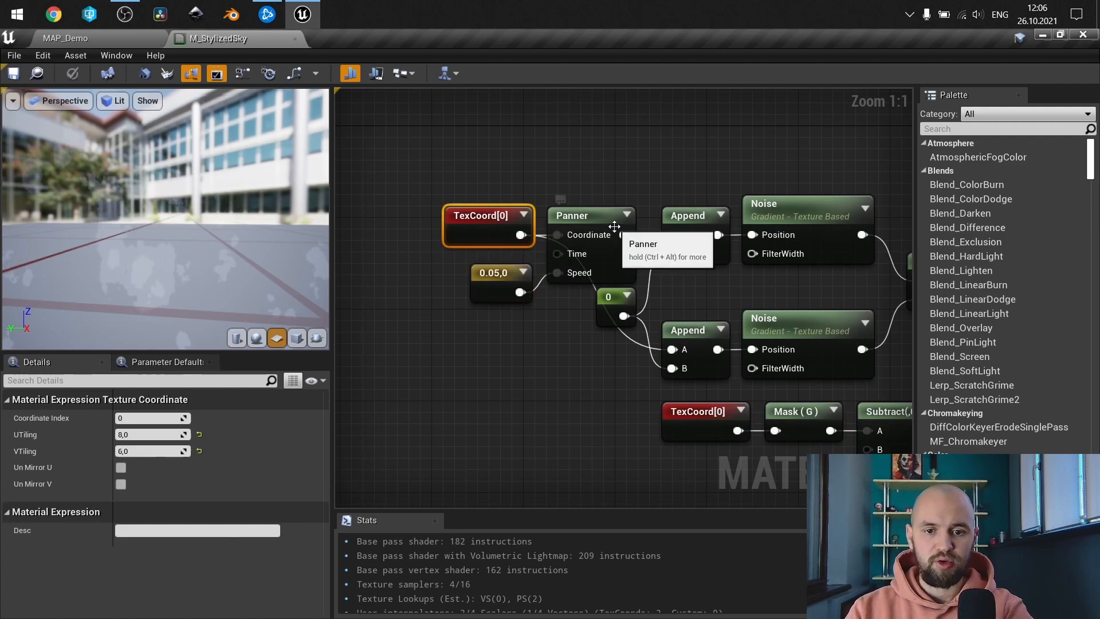
pyautogui.moveTo(487, 286)
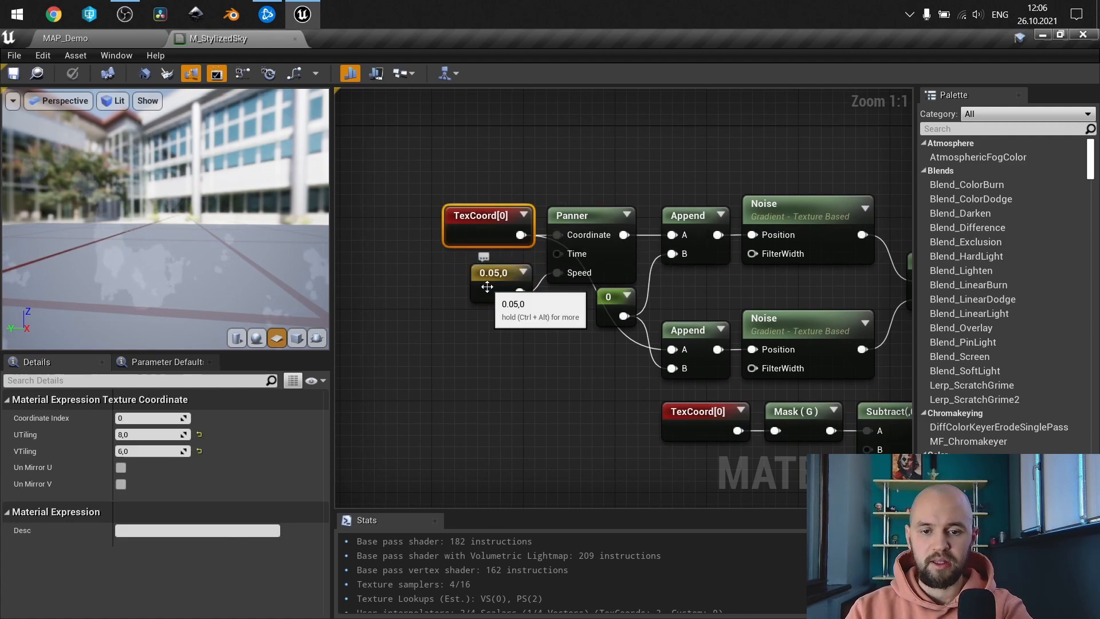
pyautogui.click(496, 272)
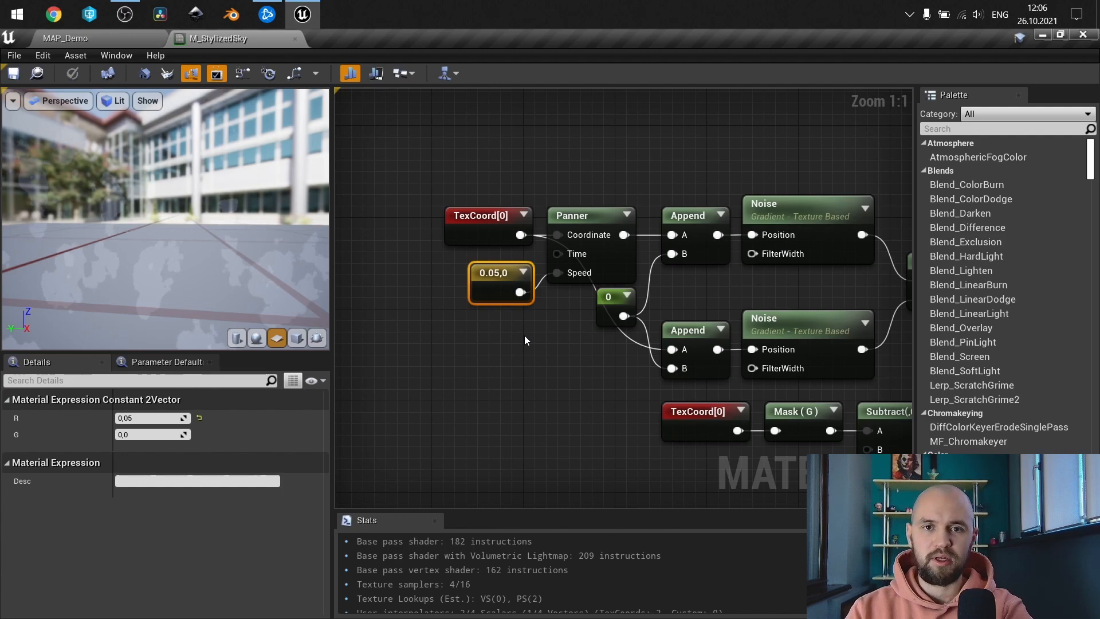
pyautogui.moveTo(533, 330)
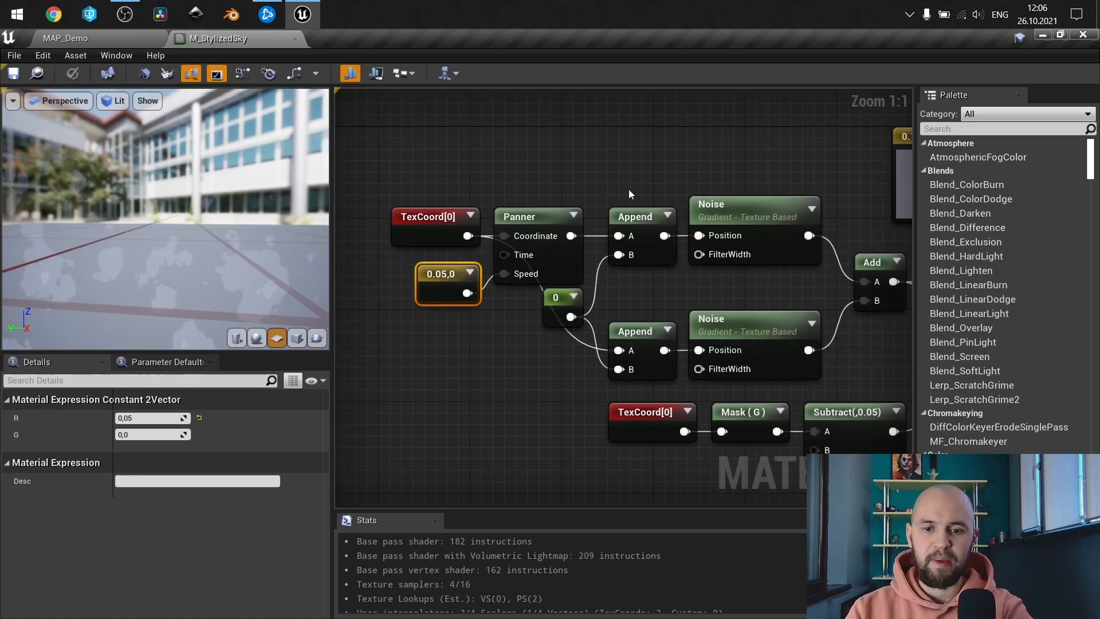
pyautogui.moveTo(622, 254)
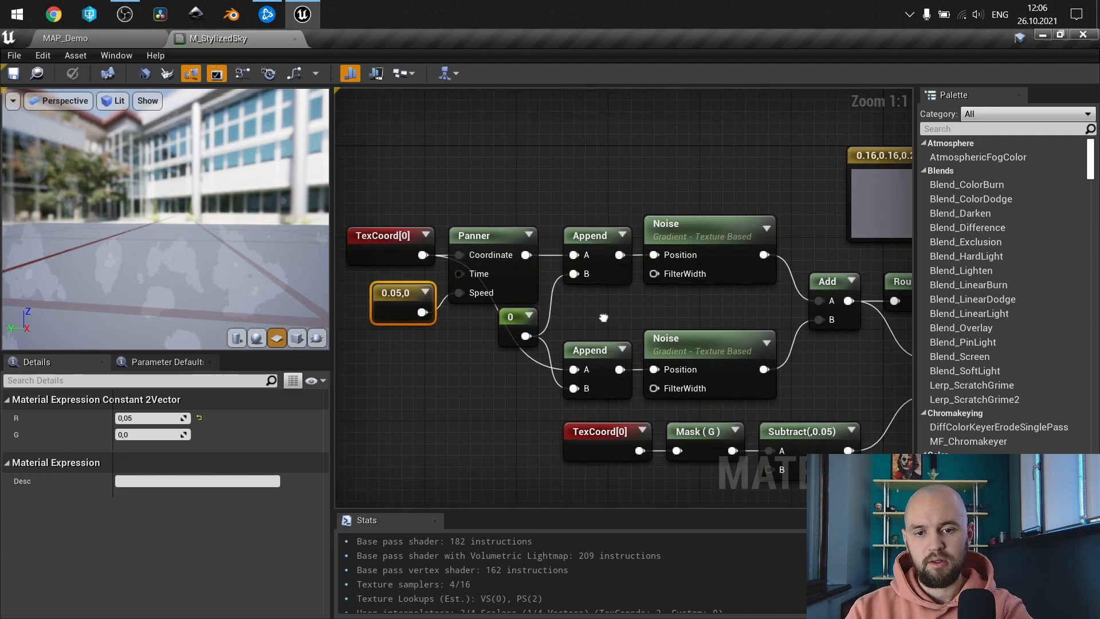
pyautogui.moveTo(405, 250)
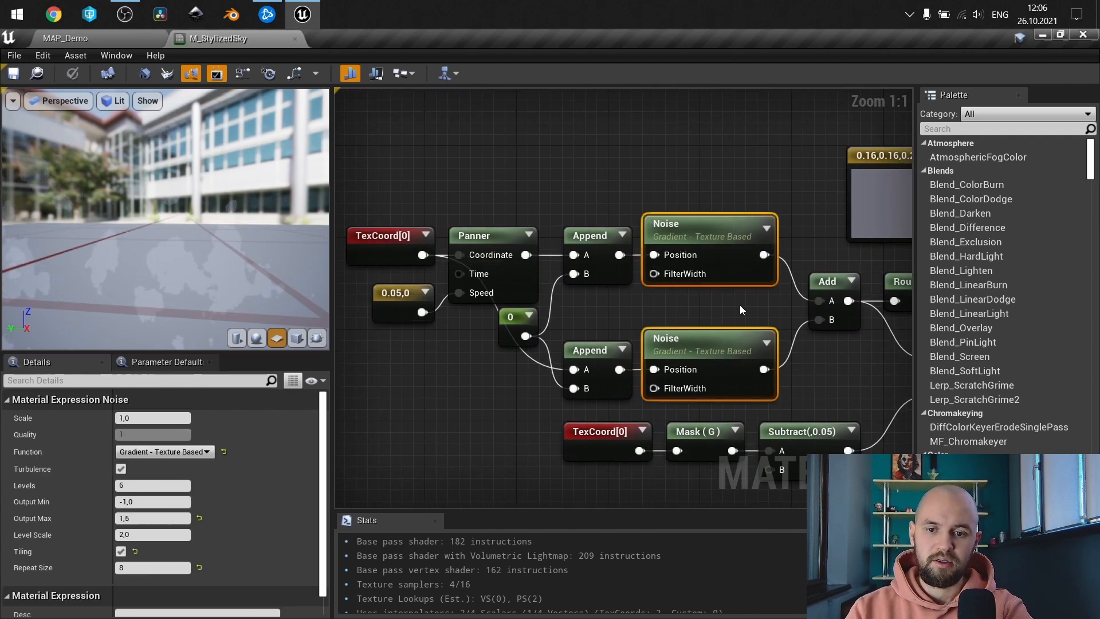
pyautogui.moveTo(338, 364)
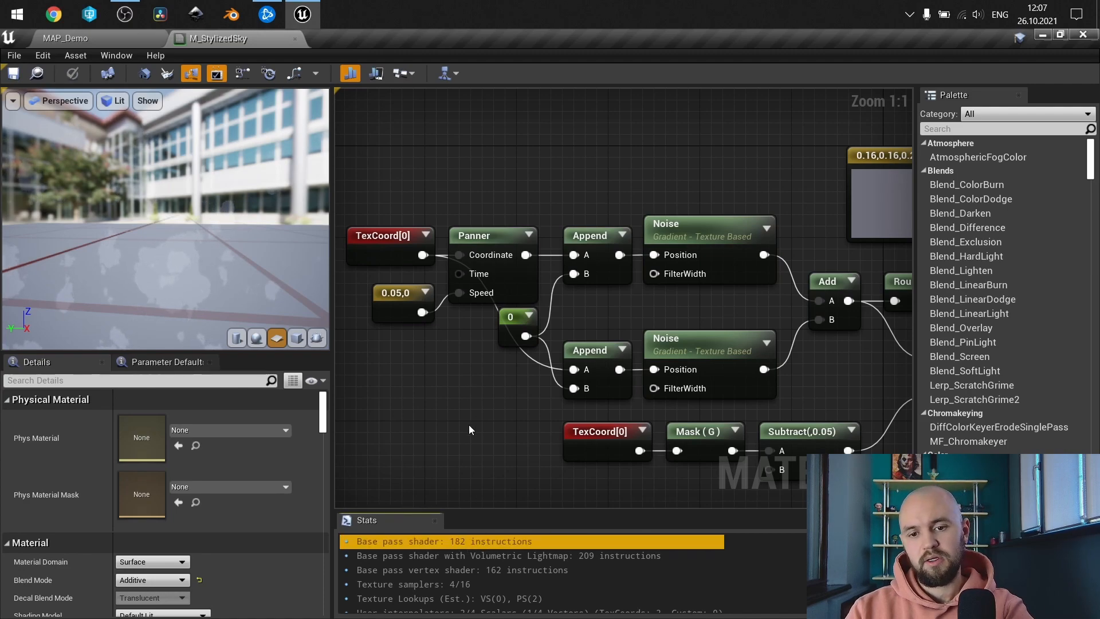
pyautogui.moveTo(852, 376)
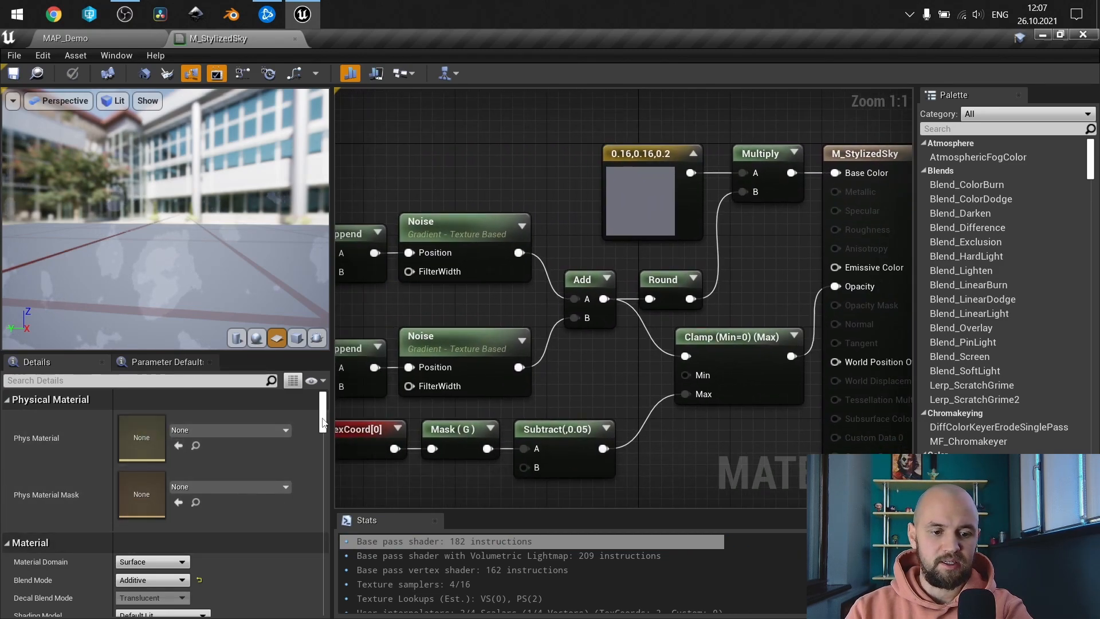
pyautogui.scroll(-3)
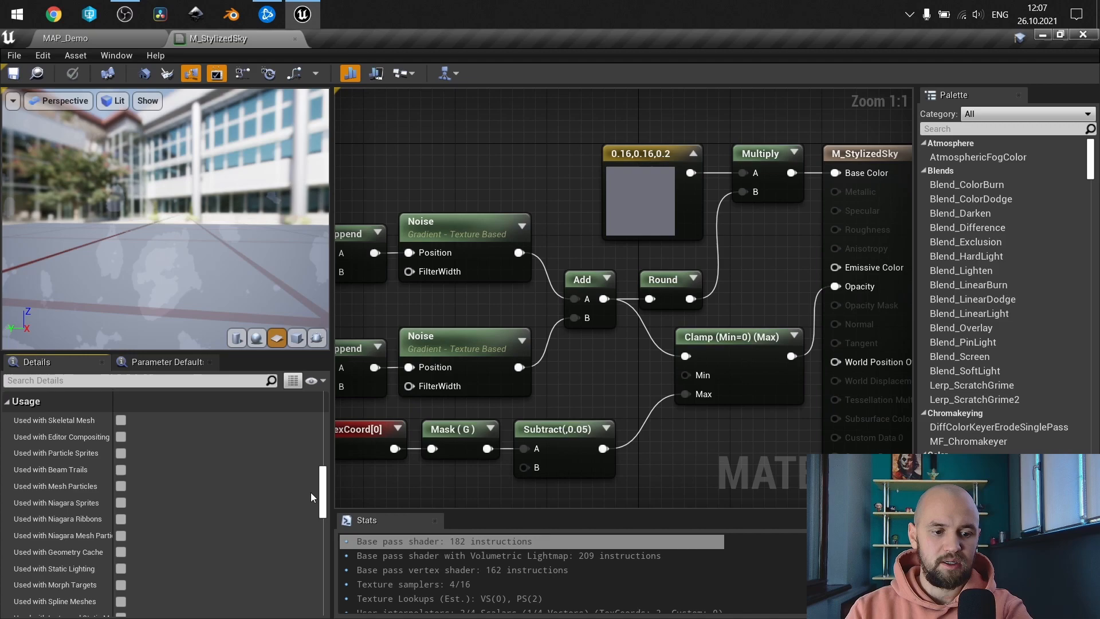
pyautogui.scroll(-3)
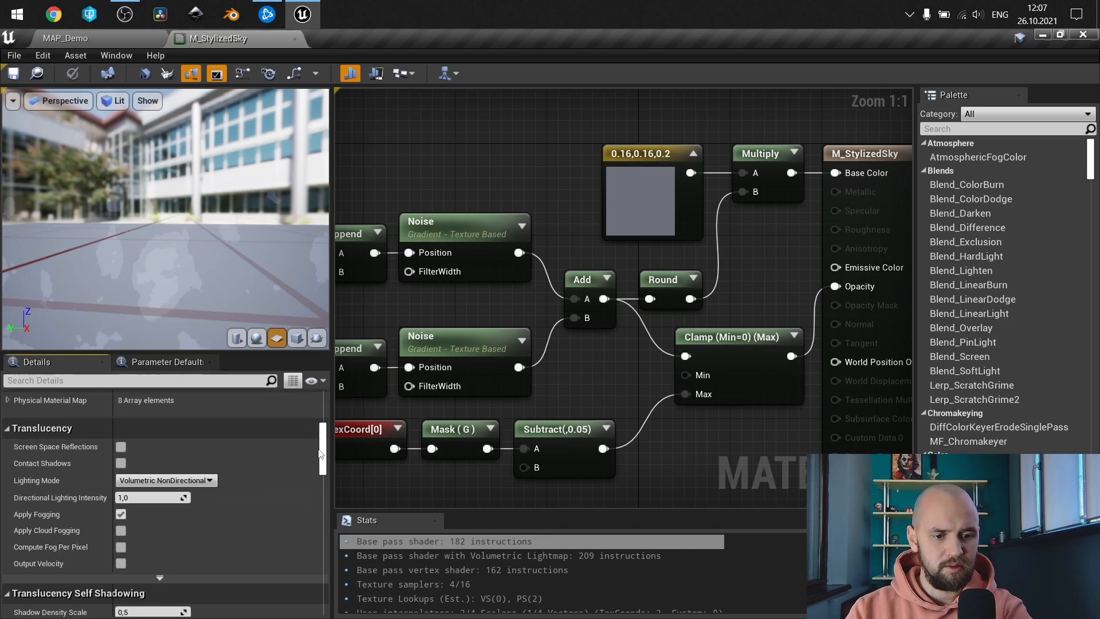
pyautogui.scroll(3)
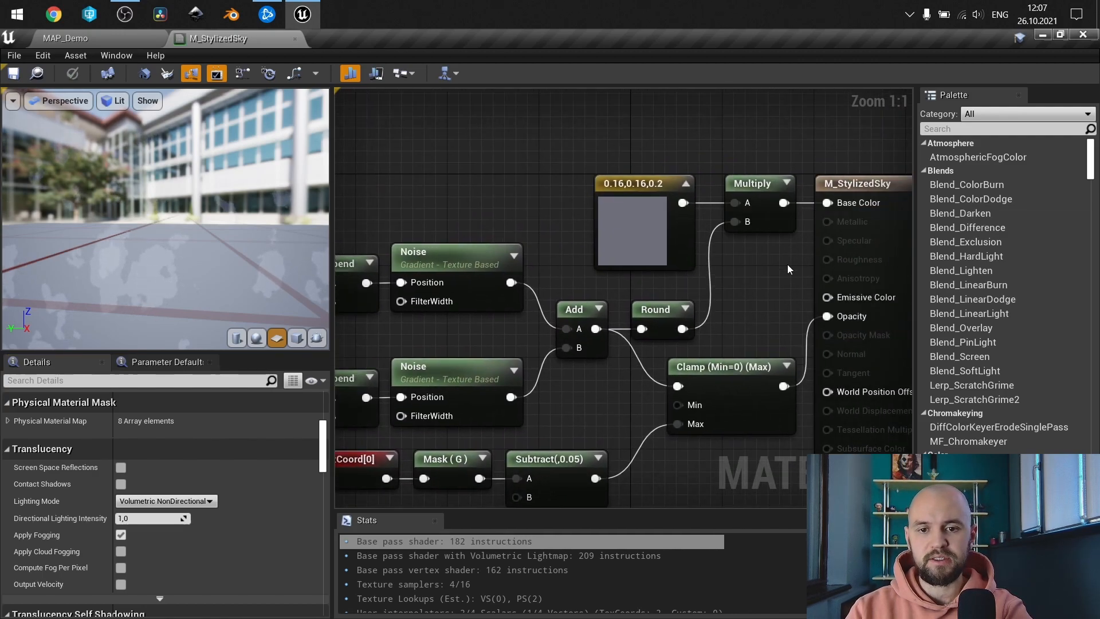
pyautogui.moveTo(771, 286)
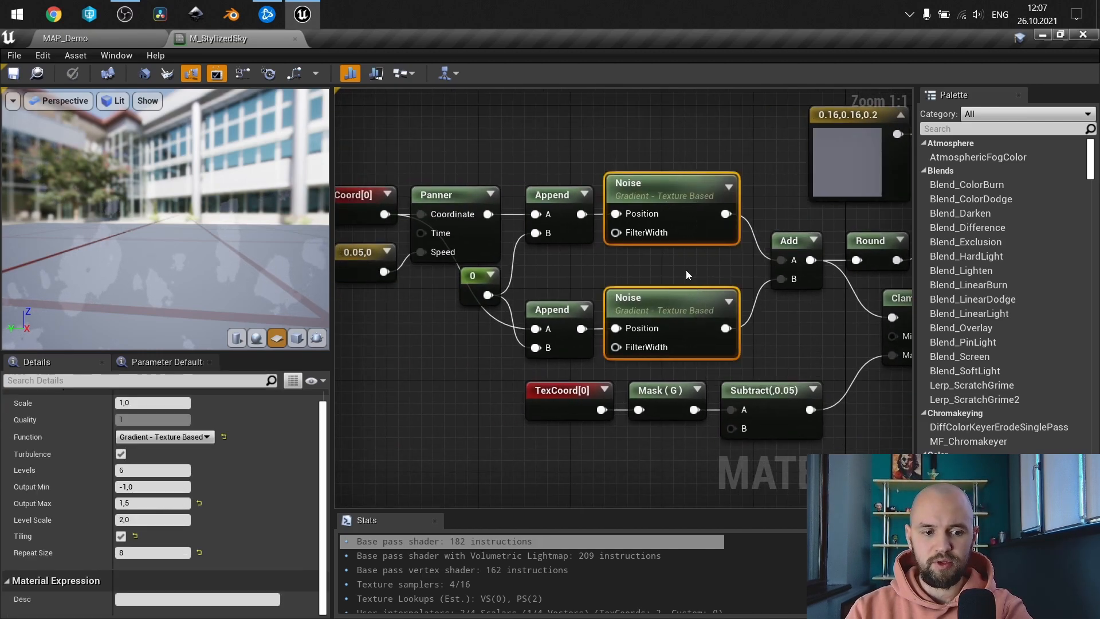
pyautogui.moveTo(304, 440)
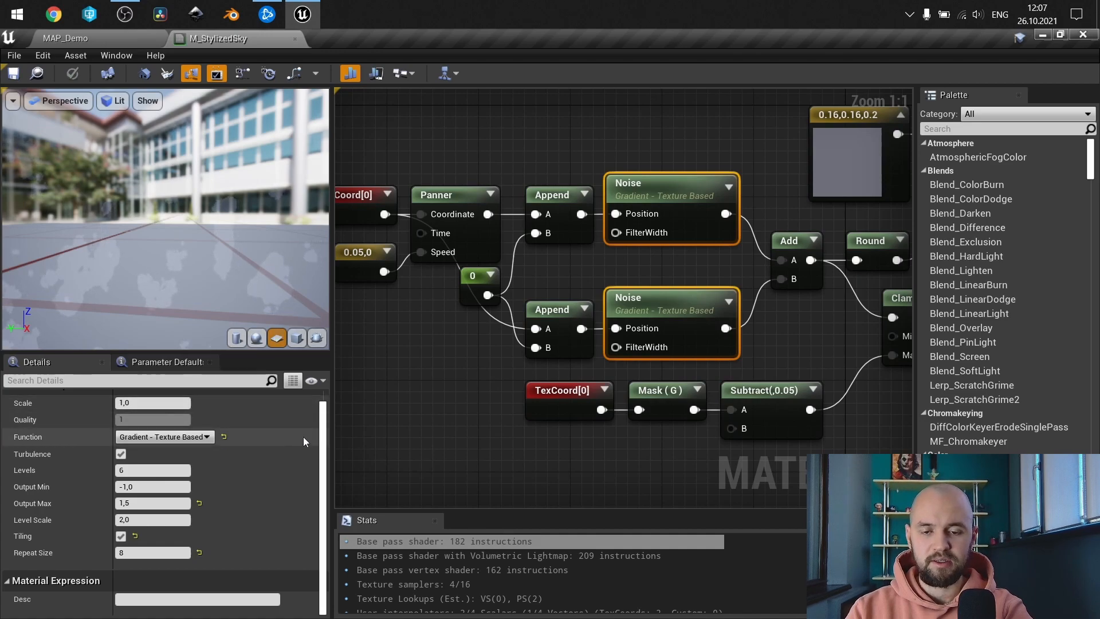
pyautogui.moveTo(459, 333)
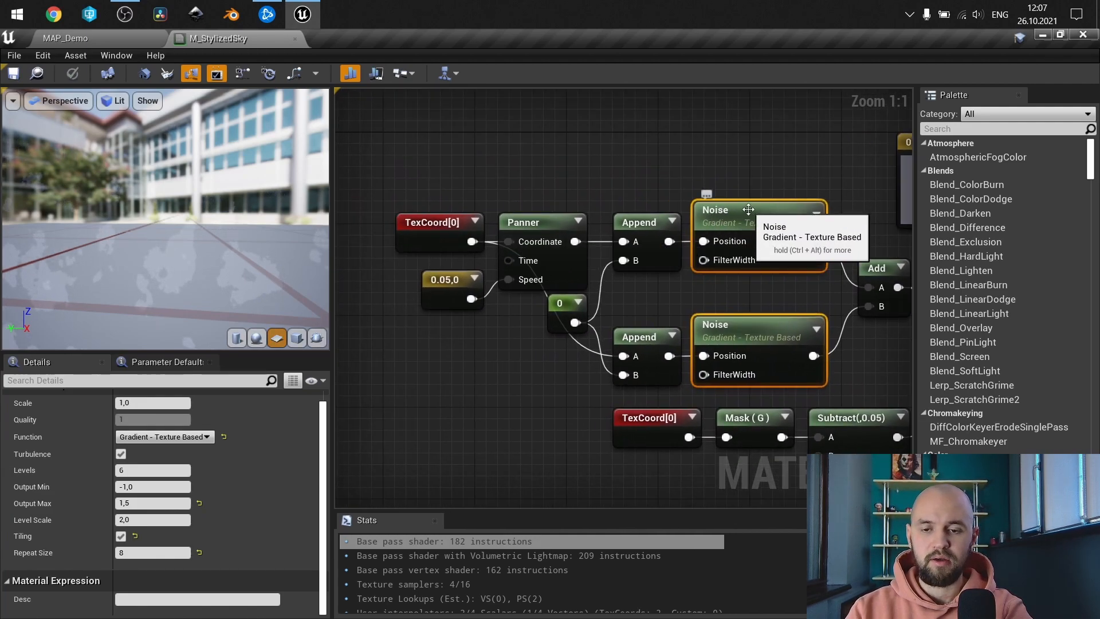
pyautogui.moveTo(678, 315)
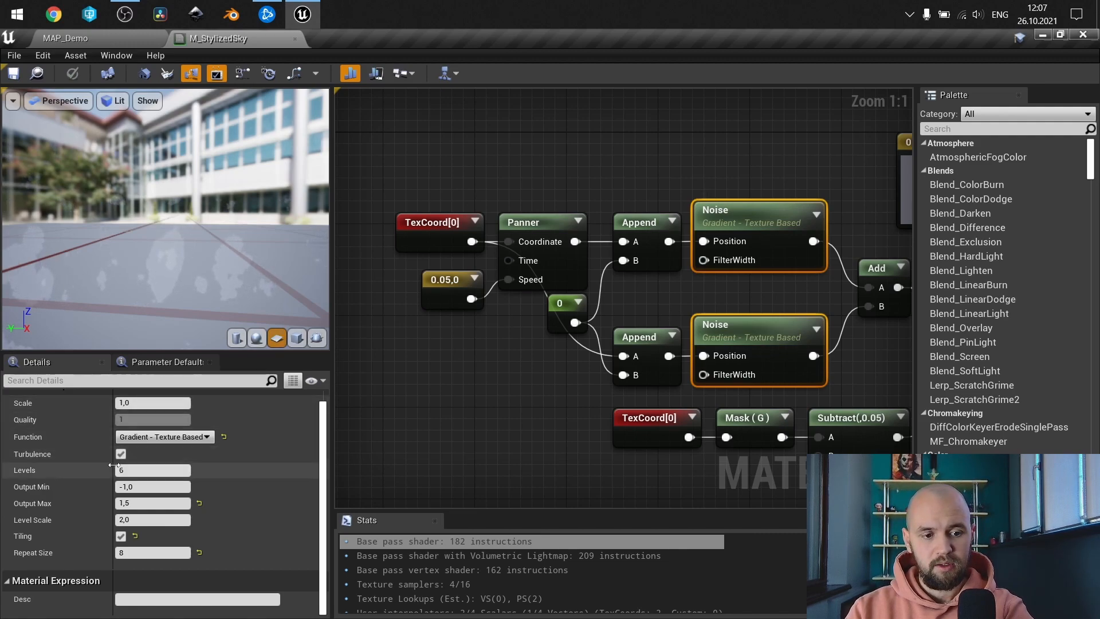
pyautogui.moveTo(876, 268)
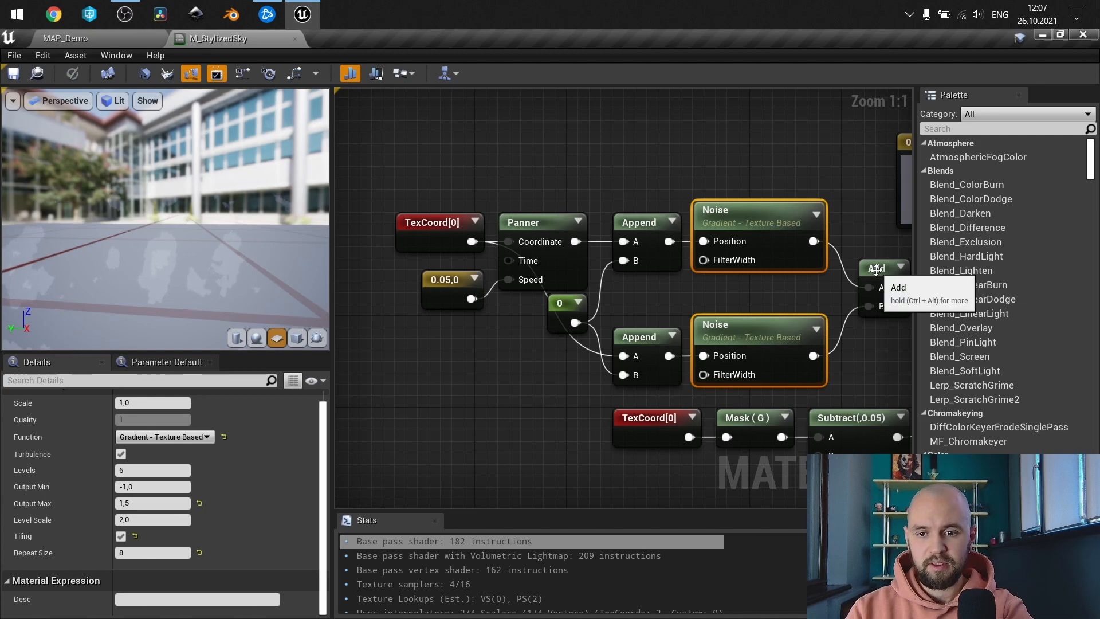
# Lower both Noise nodes' Levels to 4 while previewing the summed clouds, then check the TexCoord tiling.
pyautogui.click(880, 268)
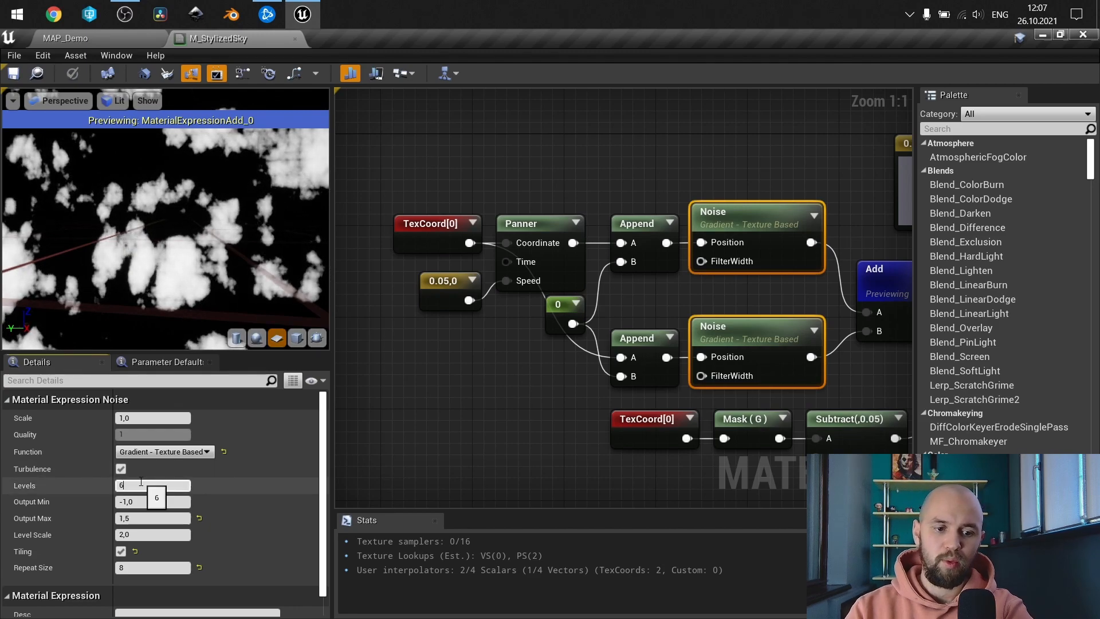
pyautogui.write('2')
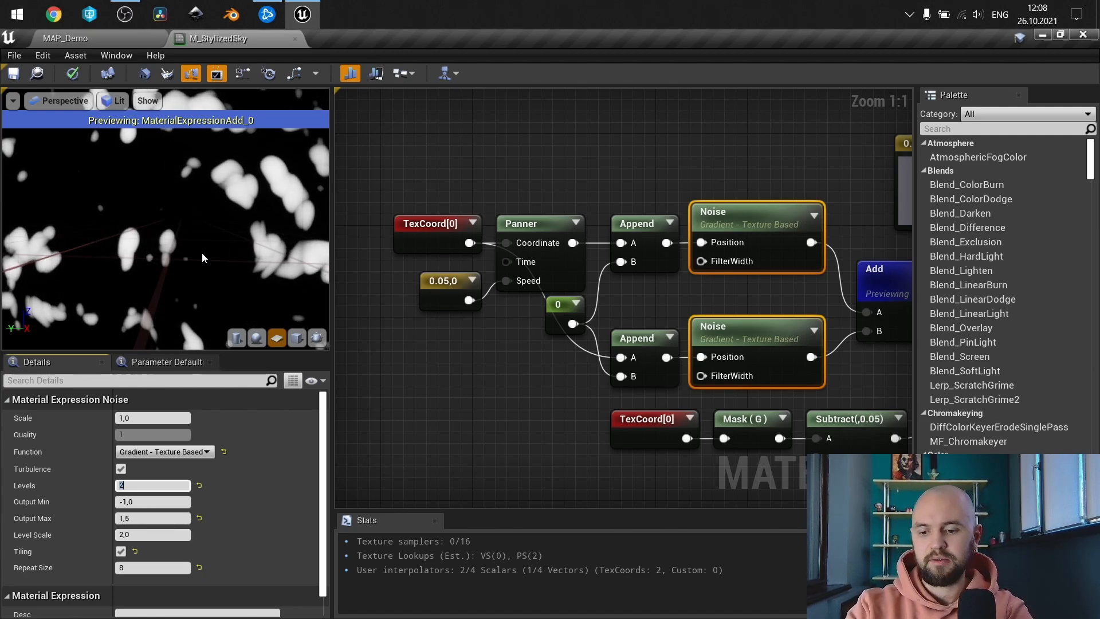
pyautogui.write('4')
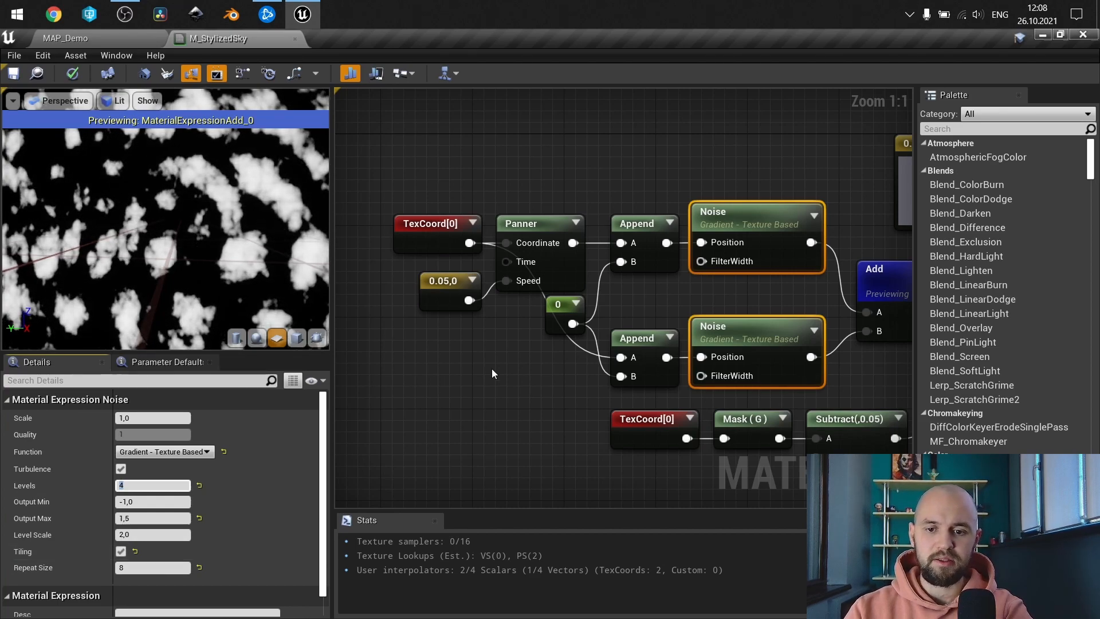
pyautogui.moveTo(760, 250)
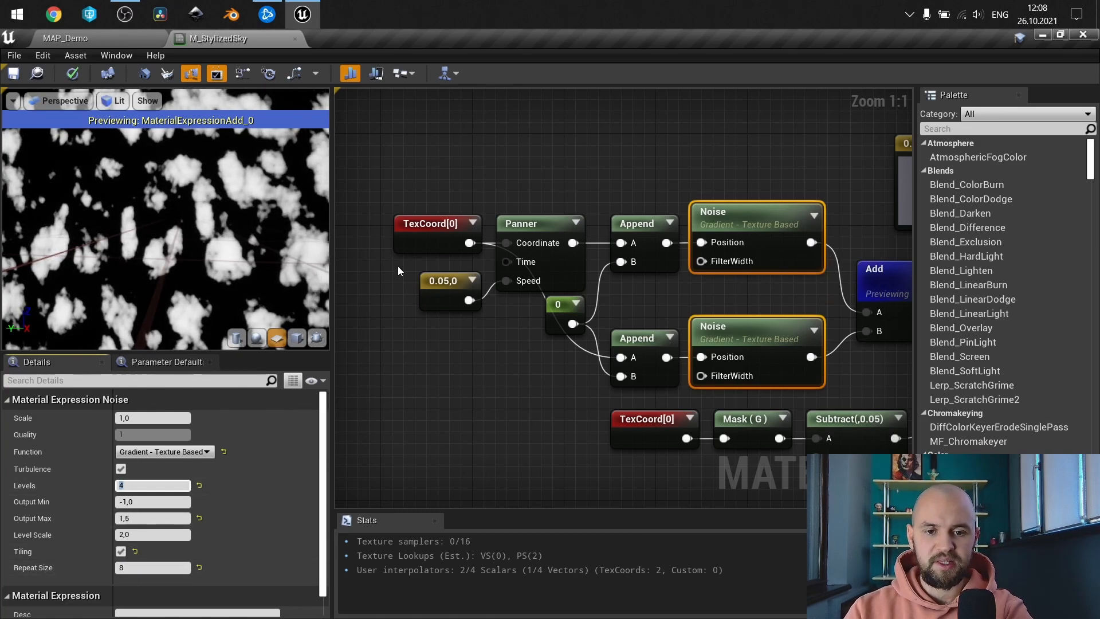
pyautogui.click(430, 223)
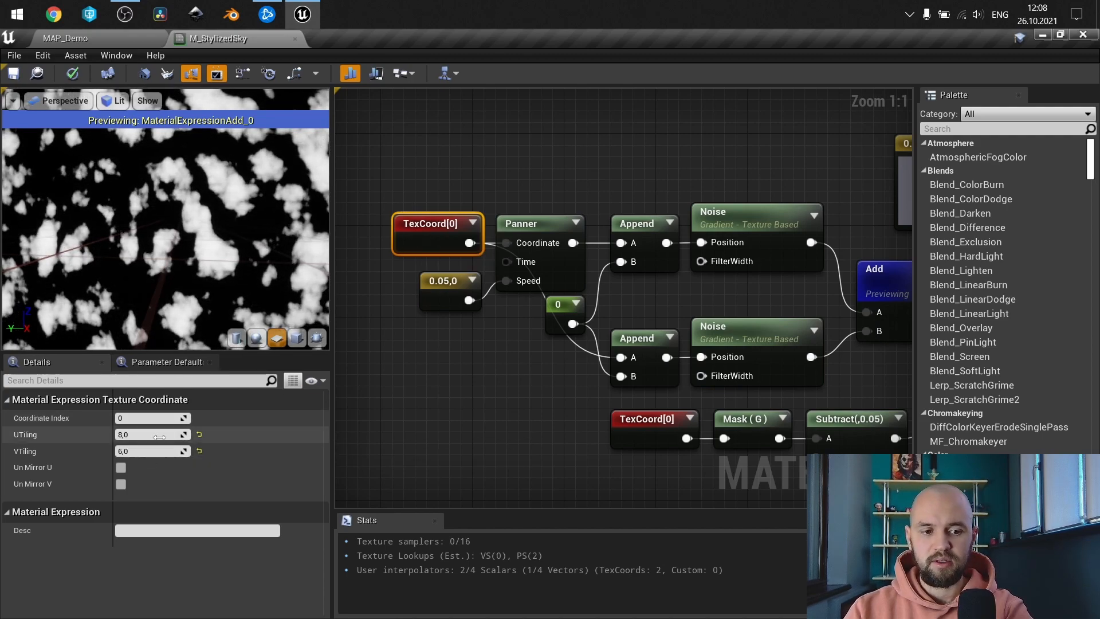
# Reselect both Noise nodes and drag their Output Max down from 1.5 toward 0, blacking out the preview.
pyautogui.click(755, 218)
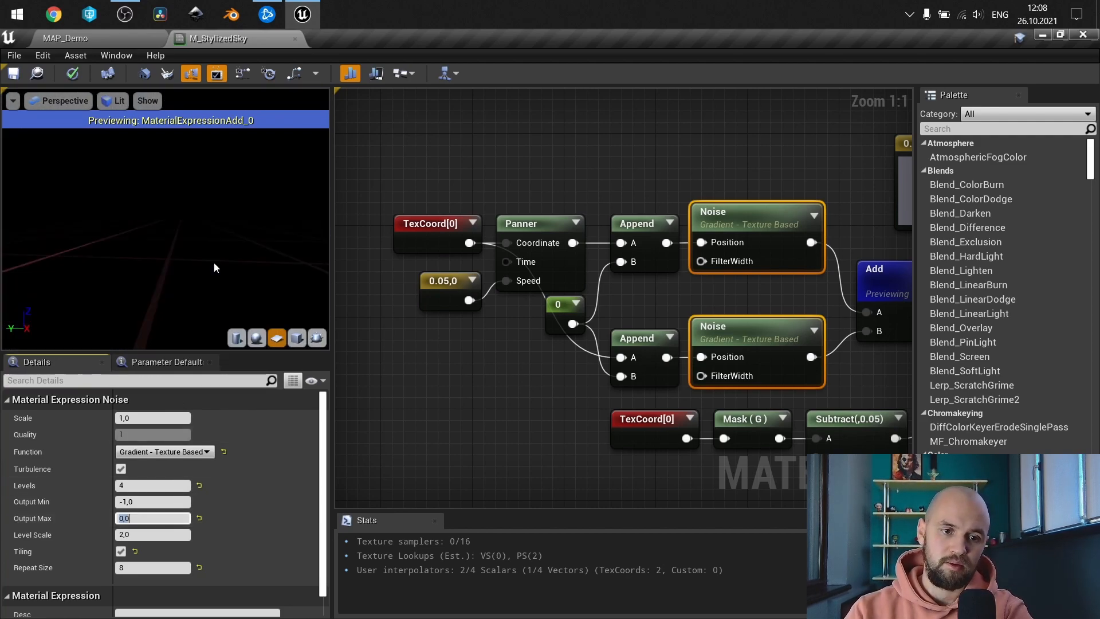
# Restore Output Max to 1,5 on both Noise nodes and keep the Gradient - Texture Based function.
pyautogui.tripleClick(152, 518)
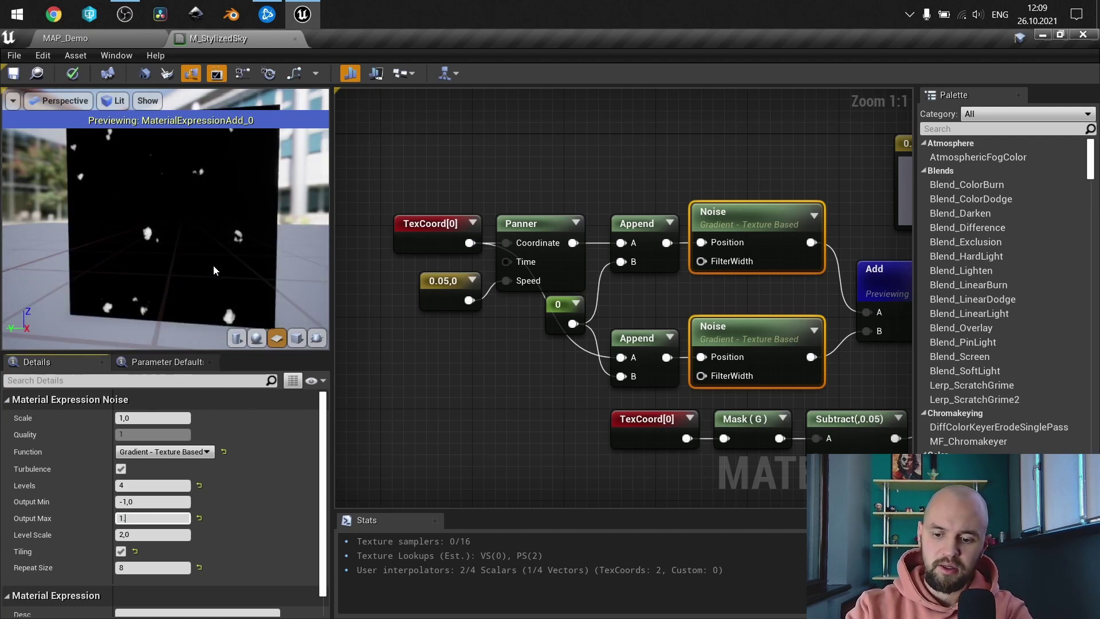
pyautogui.write('1,5')
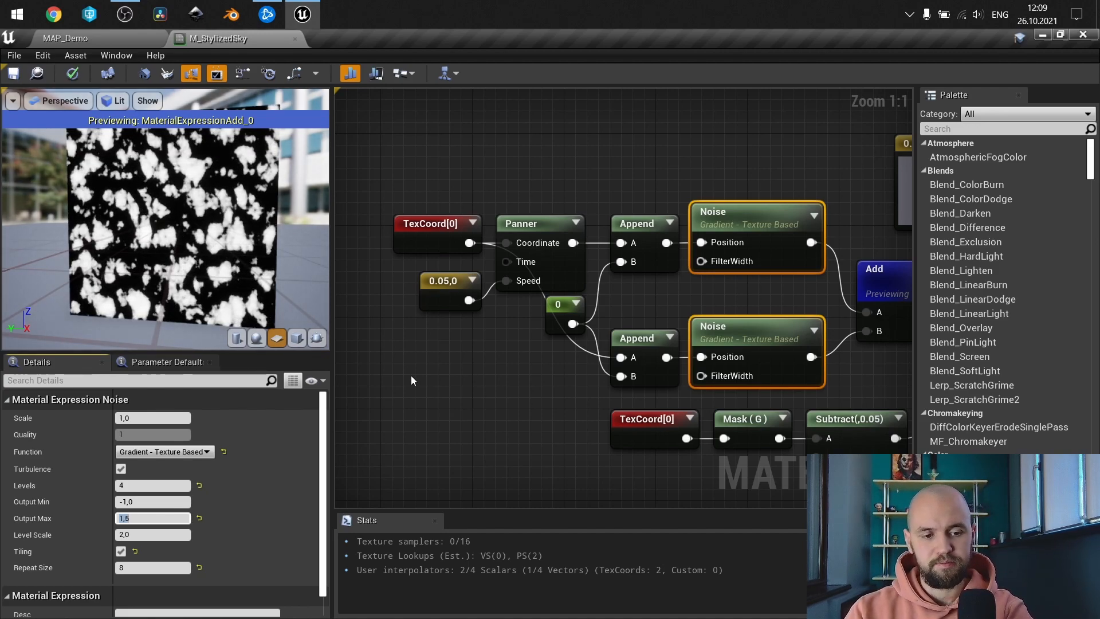
pyautogui.moveTo(168, 456)
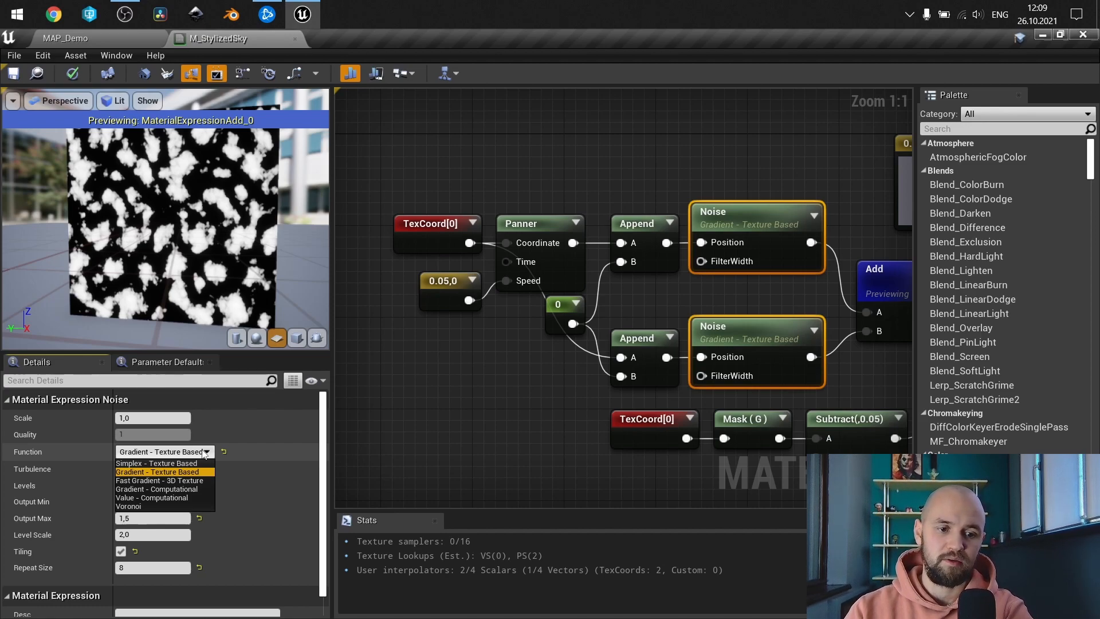
pyautogui.click(163, 471)
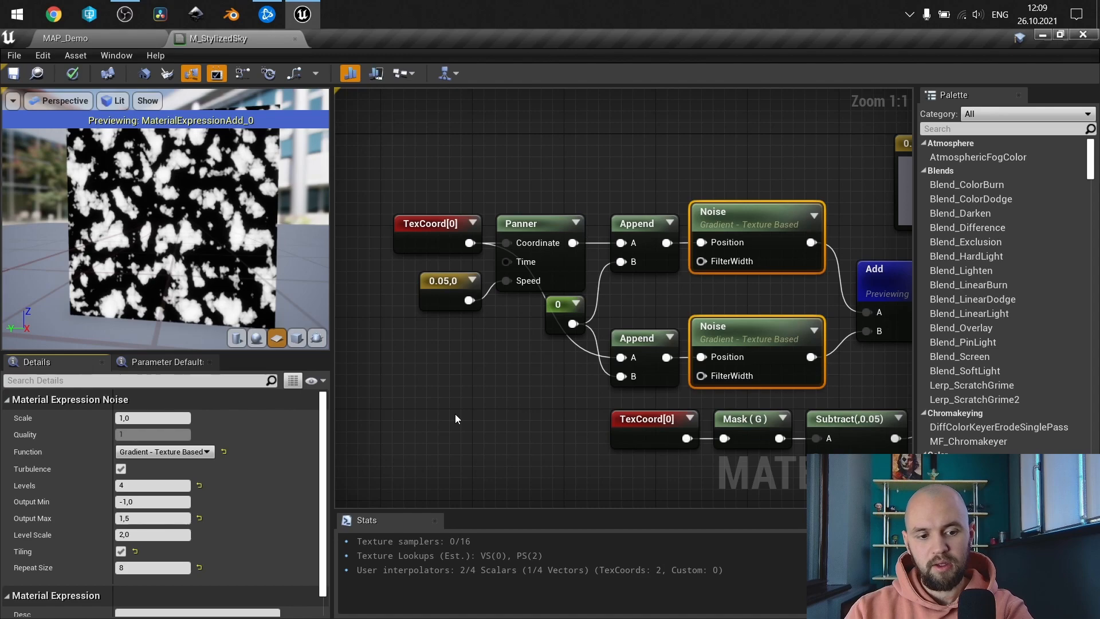
pyautogui.moveTo(529, 380)
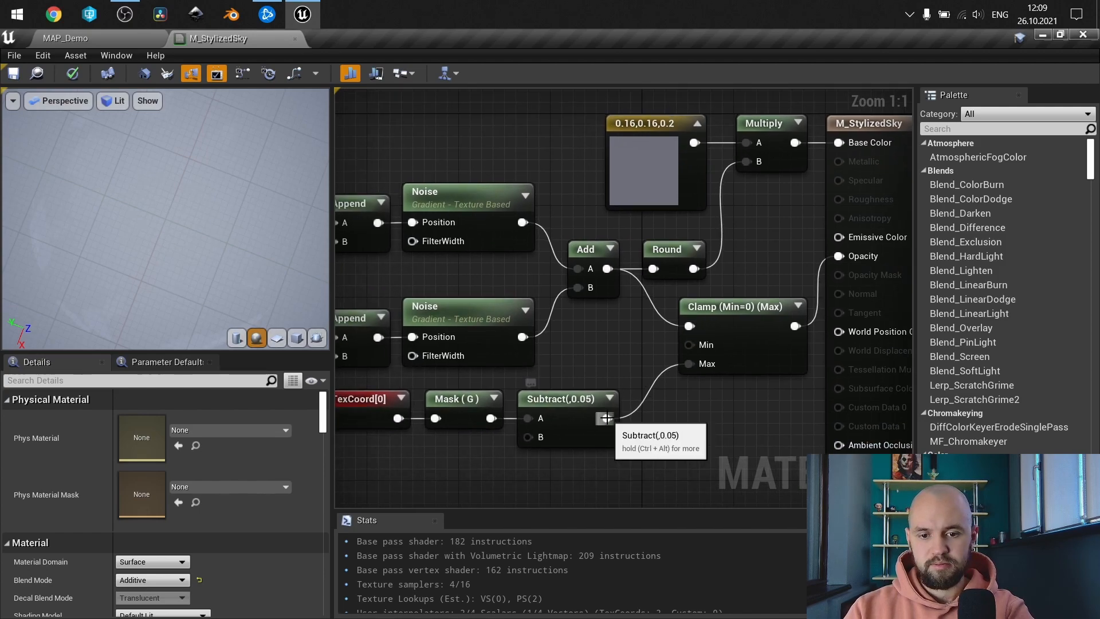
pyautogui.moveTo(858, 255)
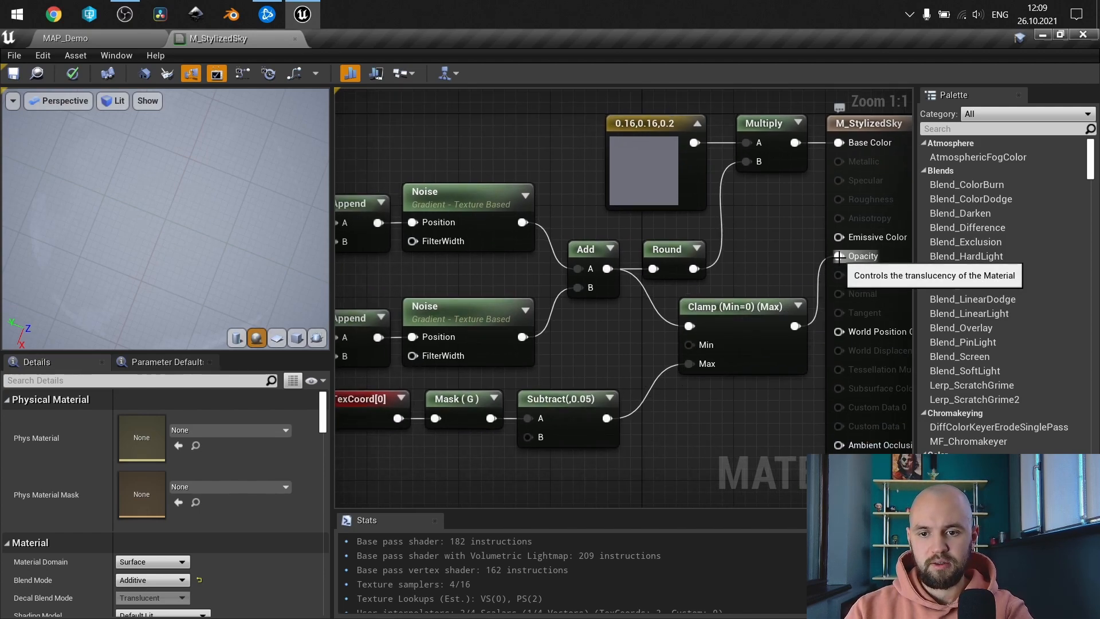
pyautogui.click(779, 270)
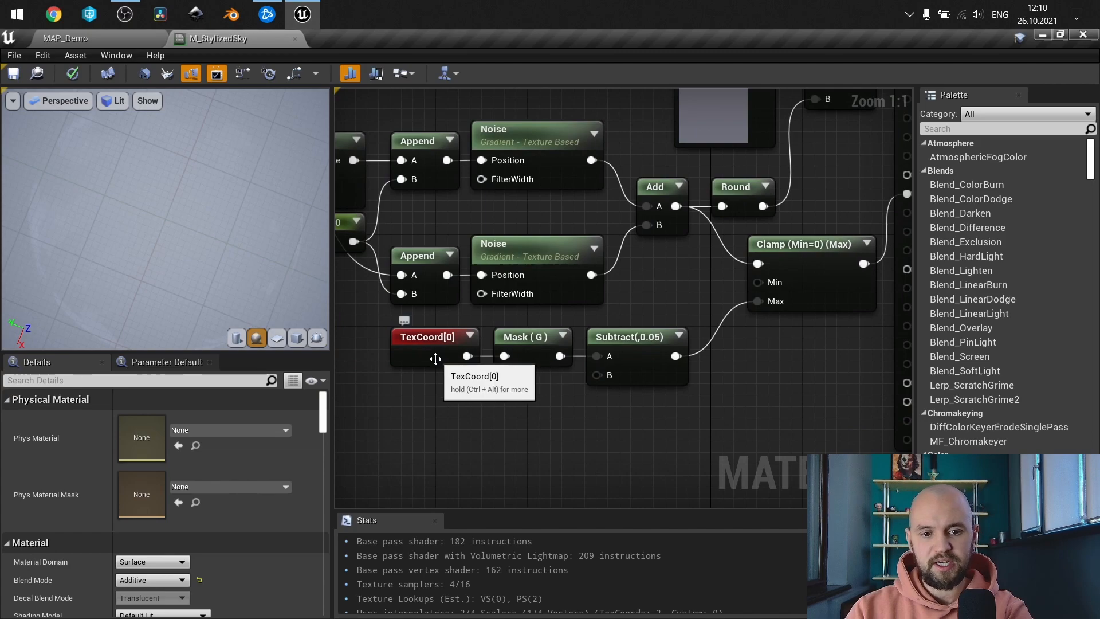
pyautogui.moveTo(533, 347)
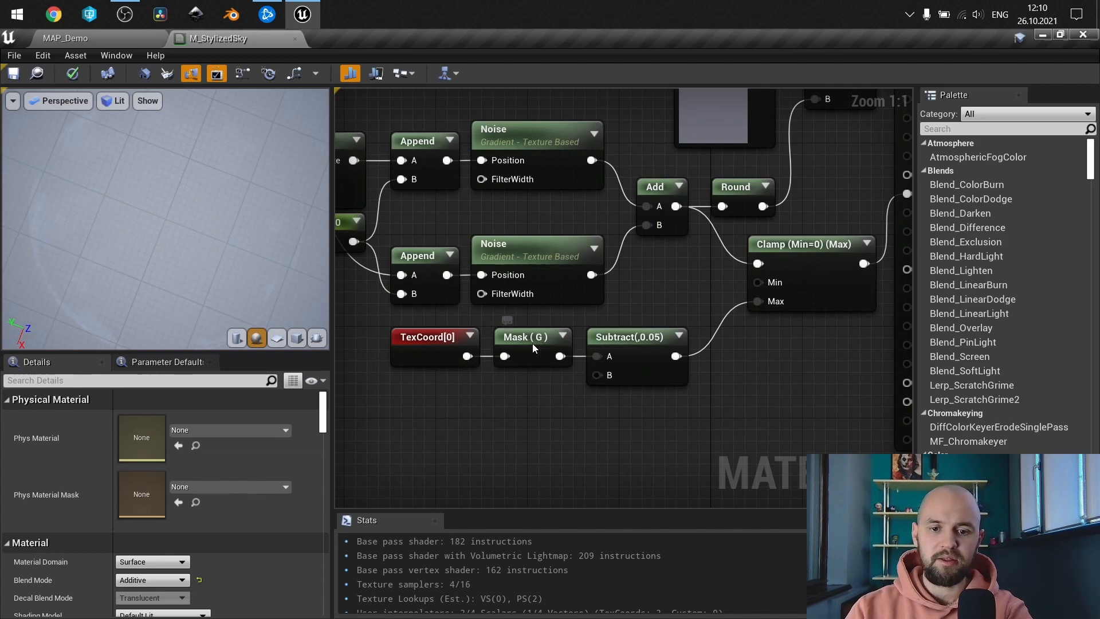
pyautogui.rightClick(529, 337)
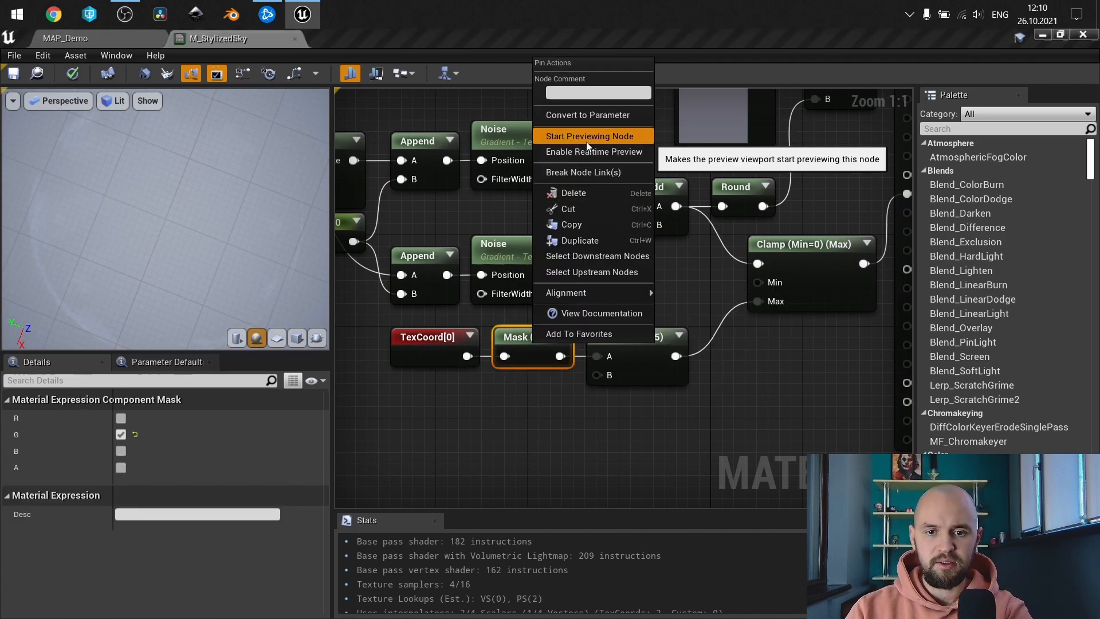
pyautogui.click(589, 136)
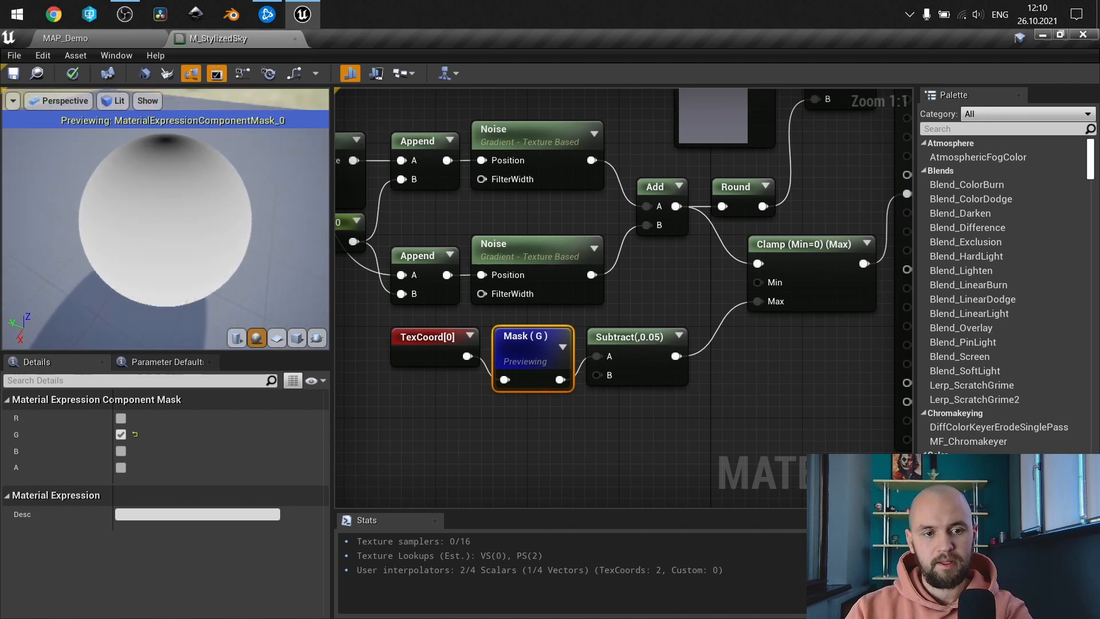
pyautogui.rightClick(631, 337)
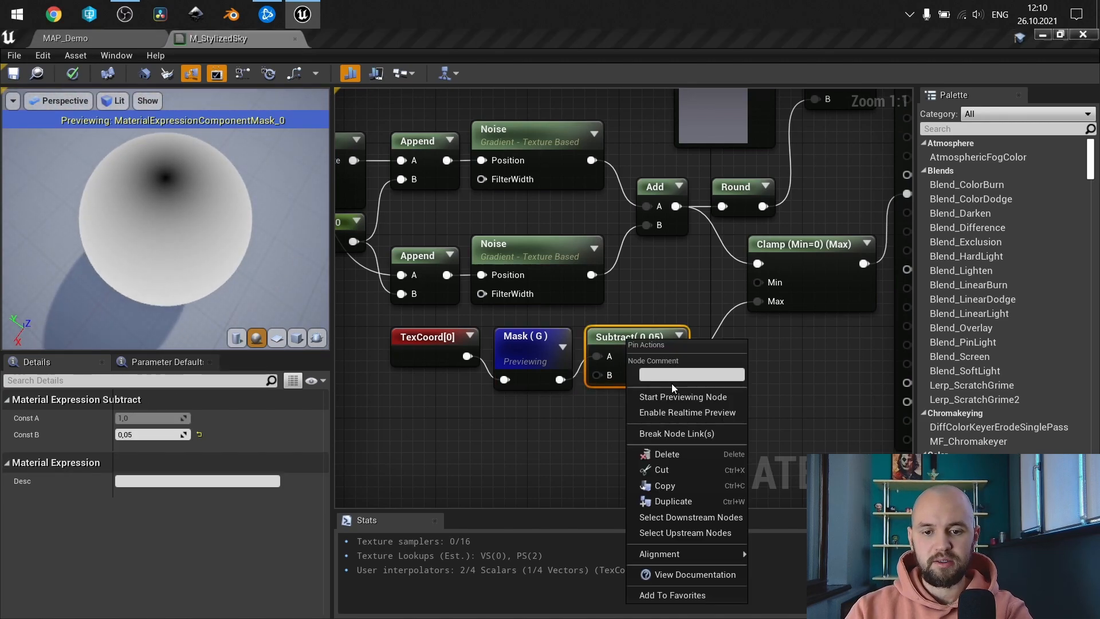
pyautogui.click(681, 397)
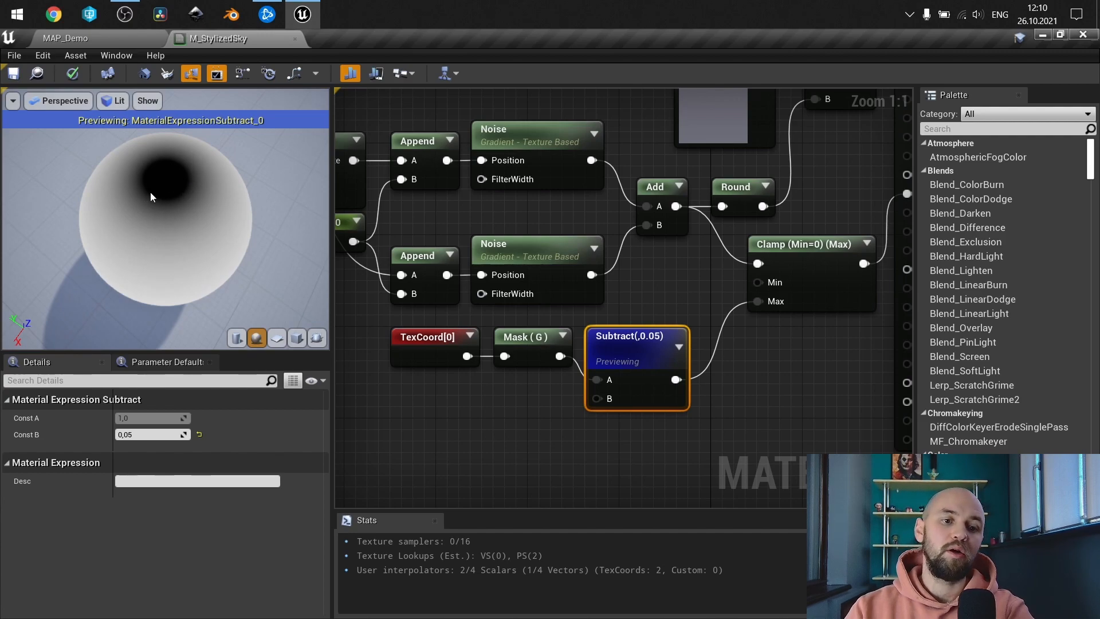
pyautogui.moveTo(226, 217)
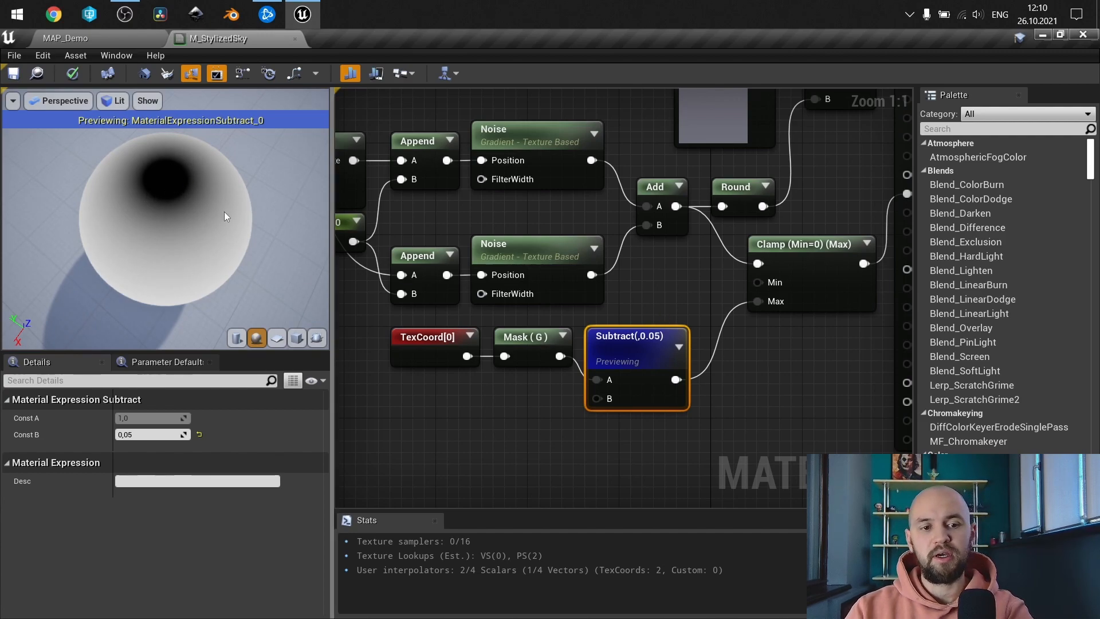
pyautogui.moveTo(723, 337)
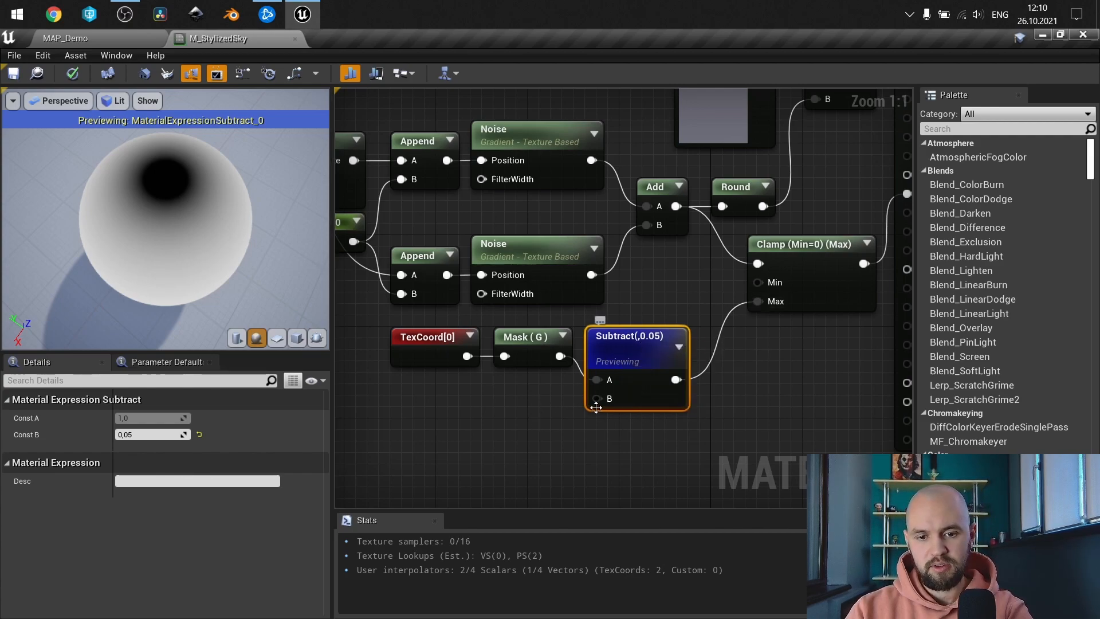
pyautogui.moveTo(651, 353)
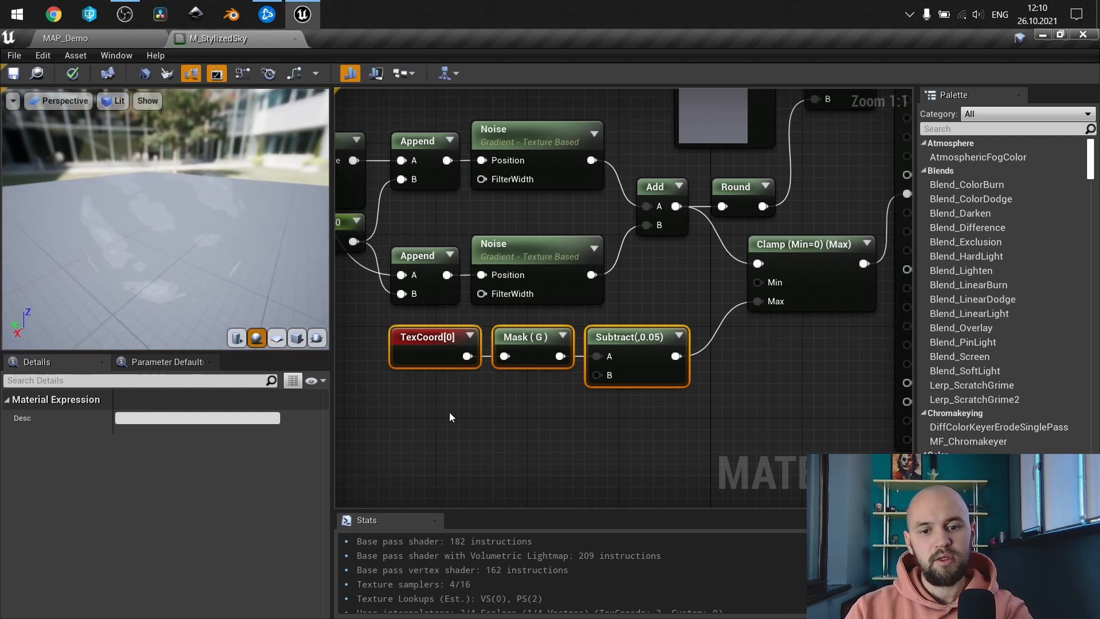
pyautogui.click(449, 417)
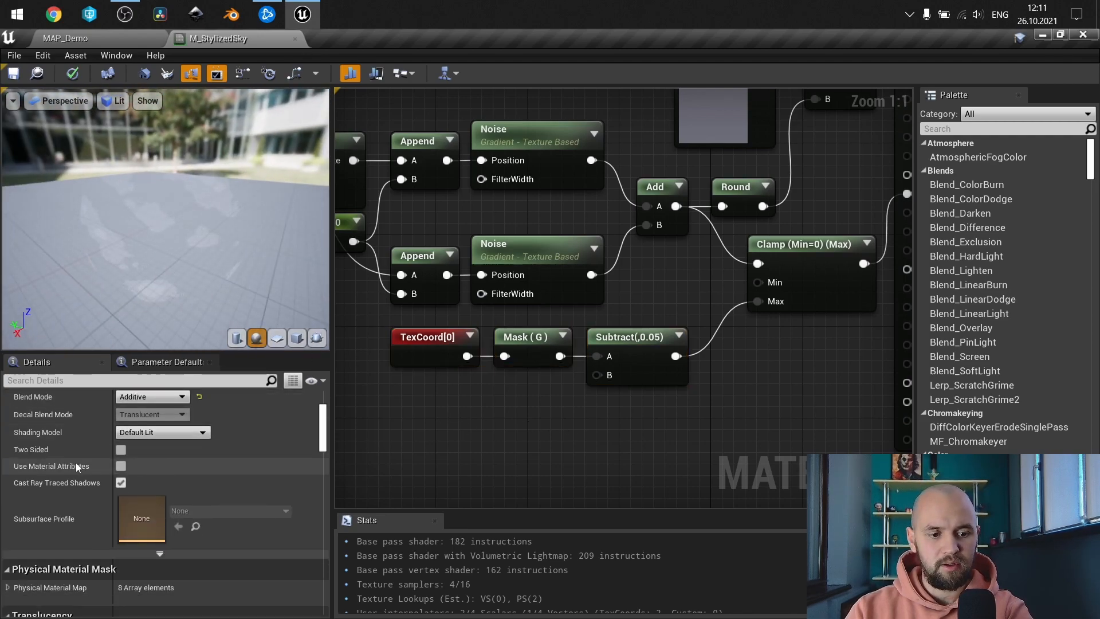
pyautogui.scroll(-3)
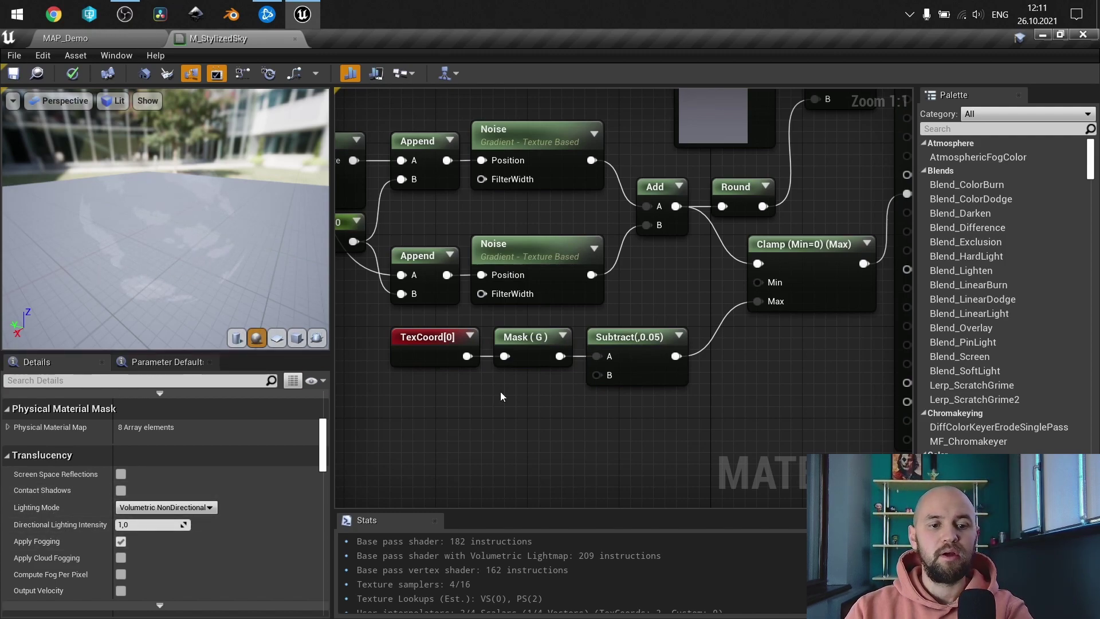
pyautogui.moveTo(528, 470)
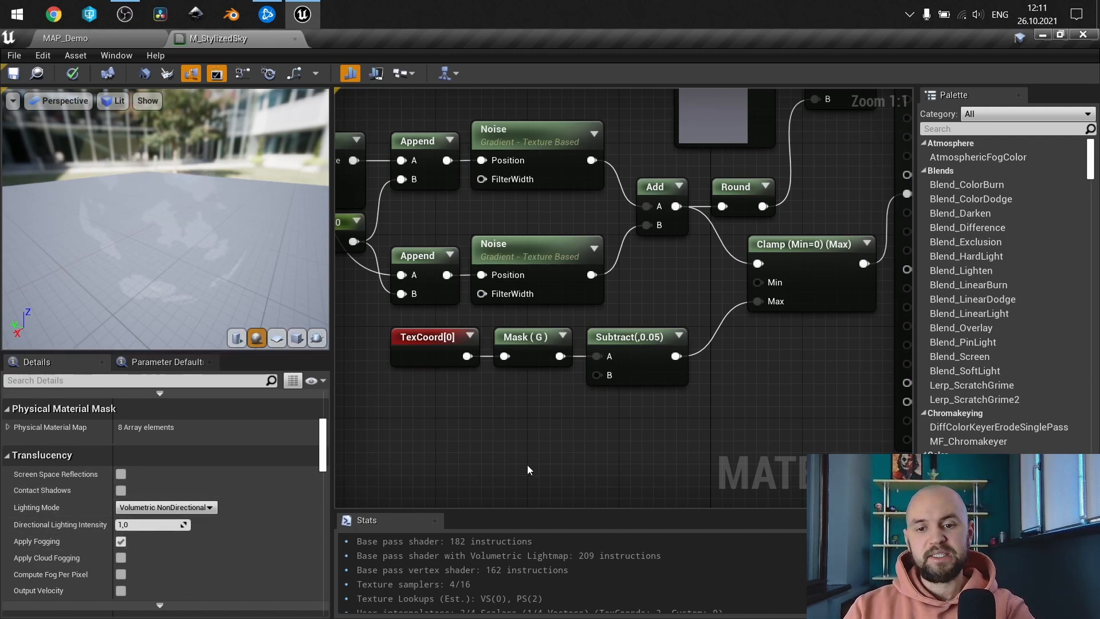
pyautogui.moveTo(736, 388)
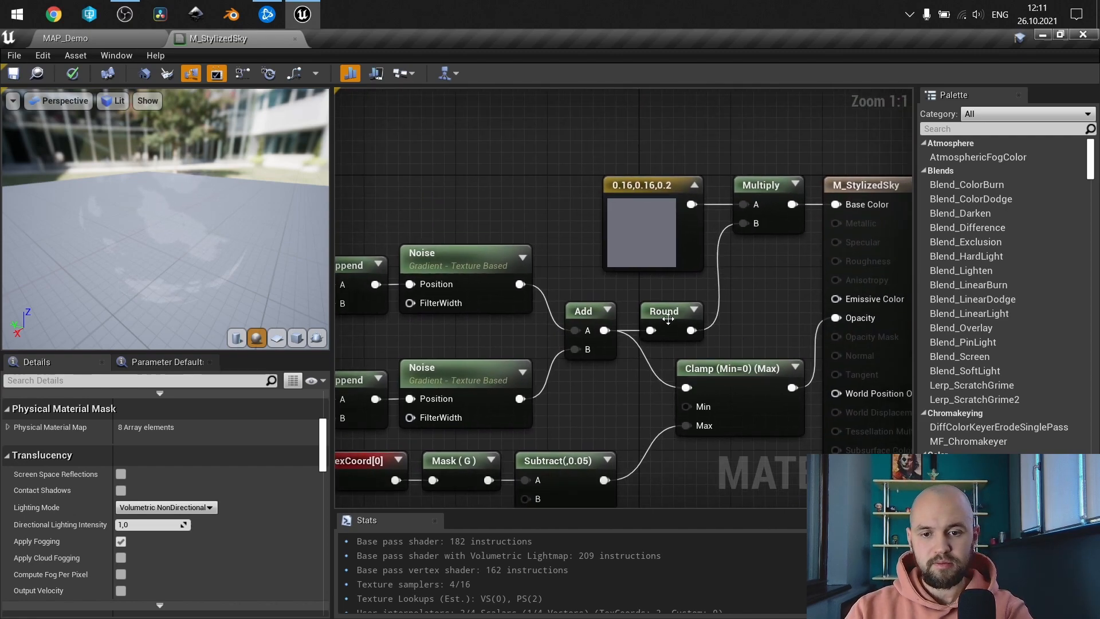
pyautogui.moveTo(671, 311)
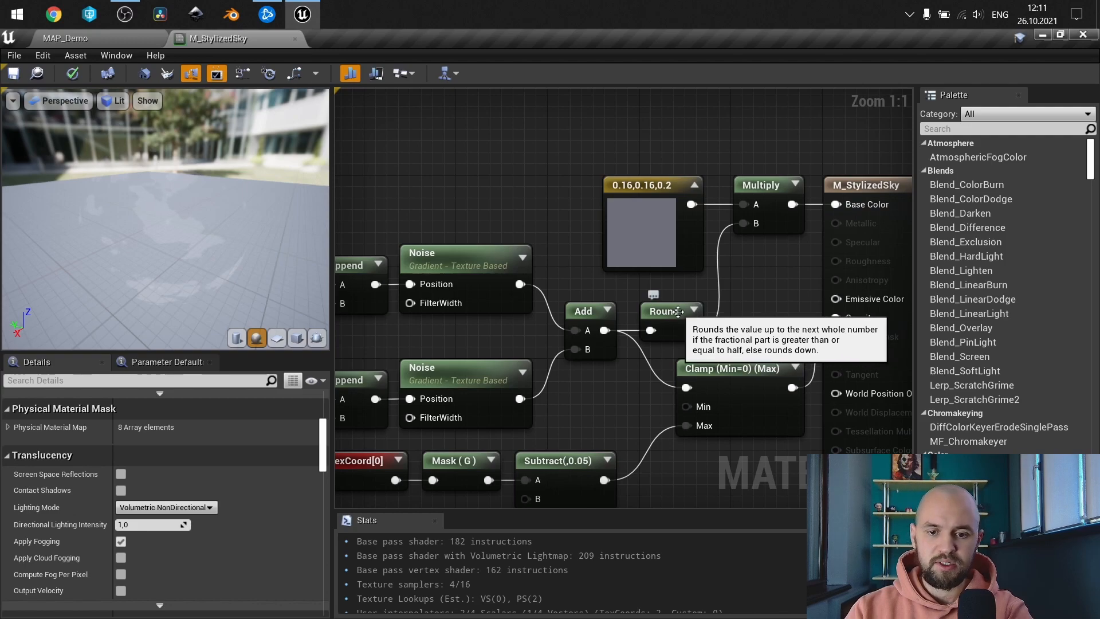
pyautogui.click(671, 310)
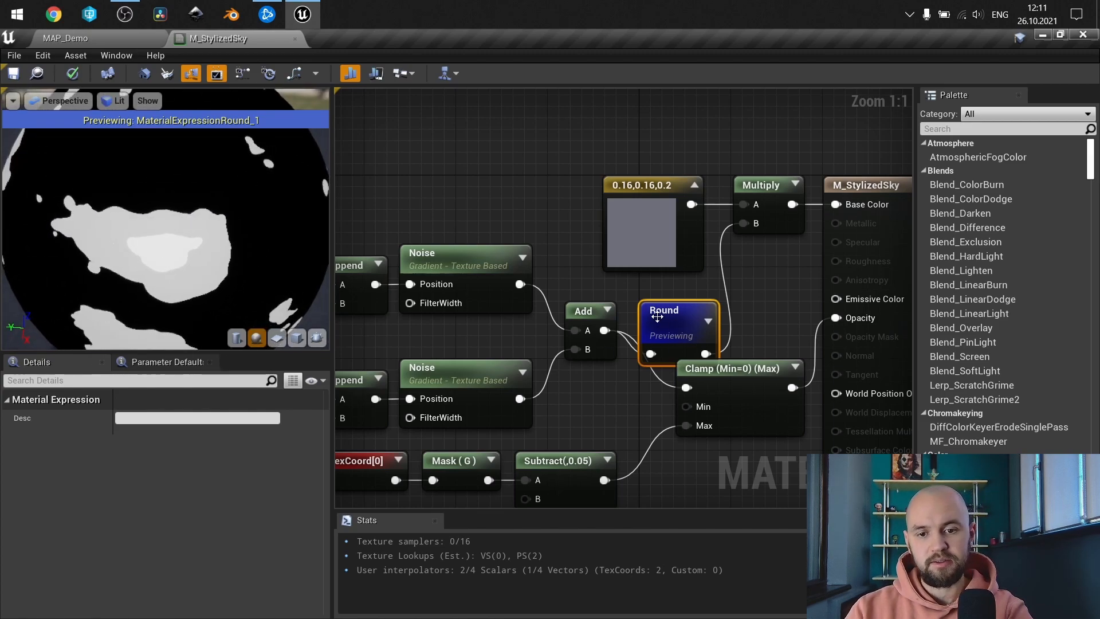
pyautogui.click(735, 247)
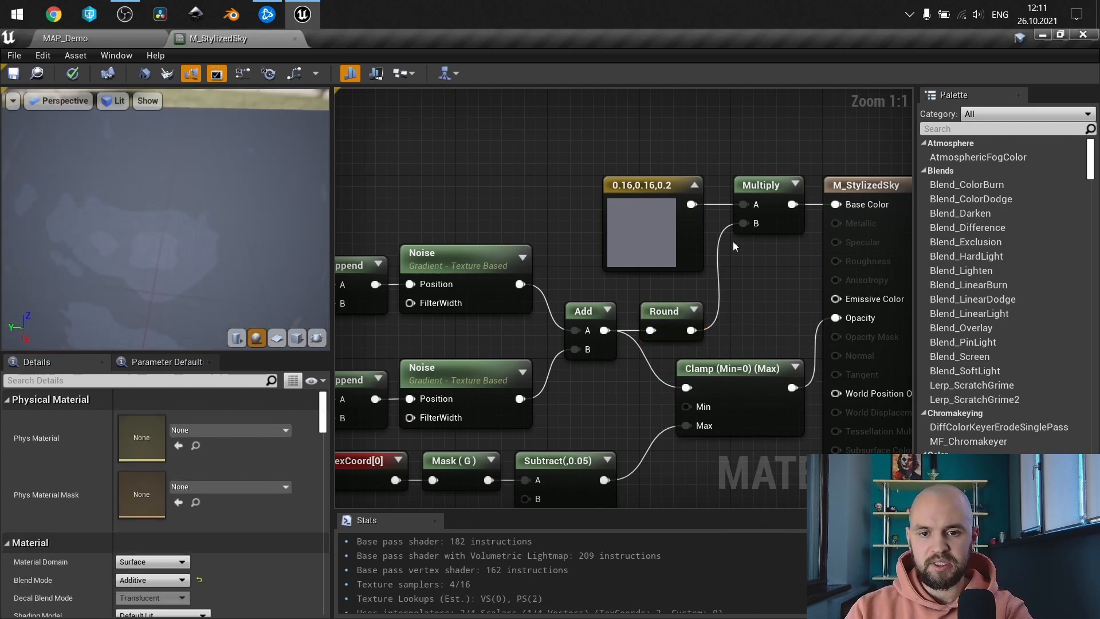
pyautogui.click(638, 235)
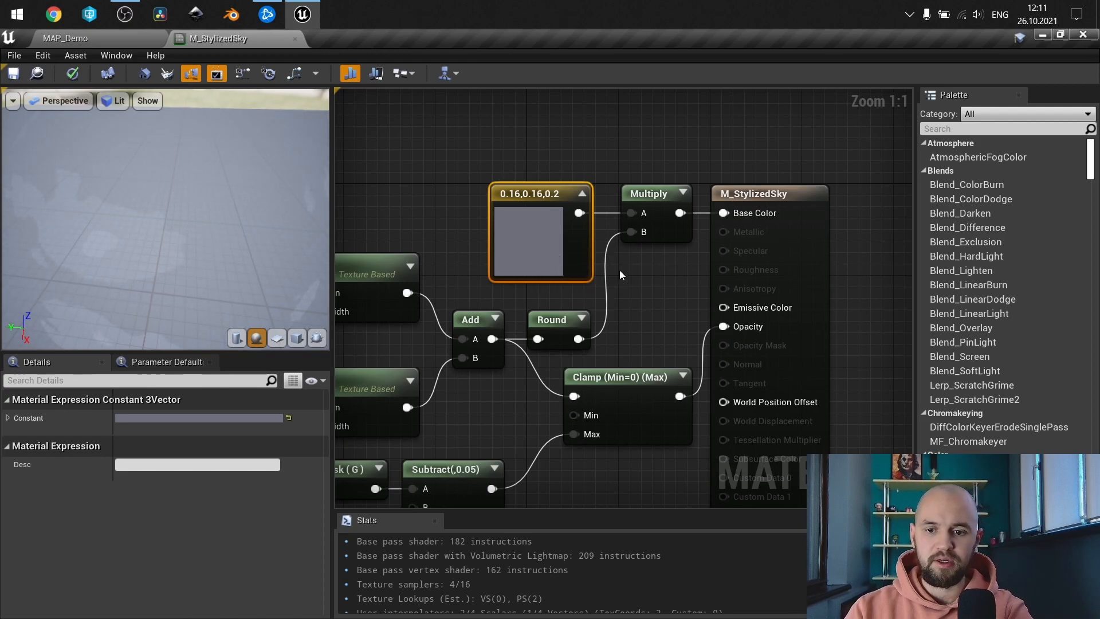
pyautogui.moveTo(645, 279)
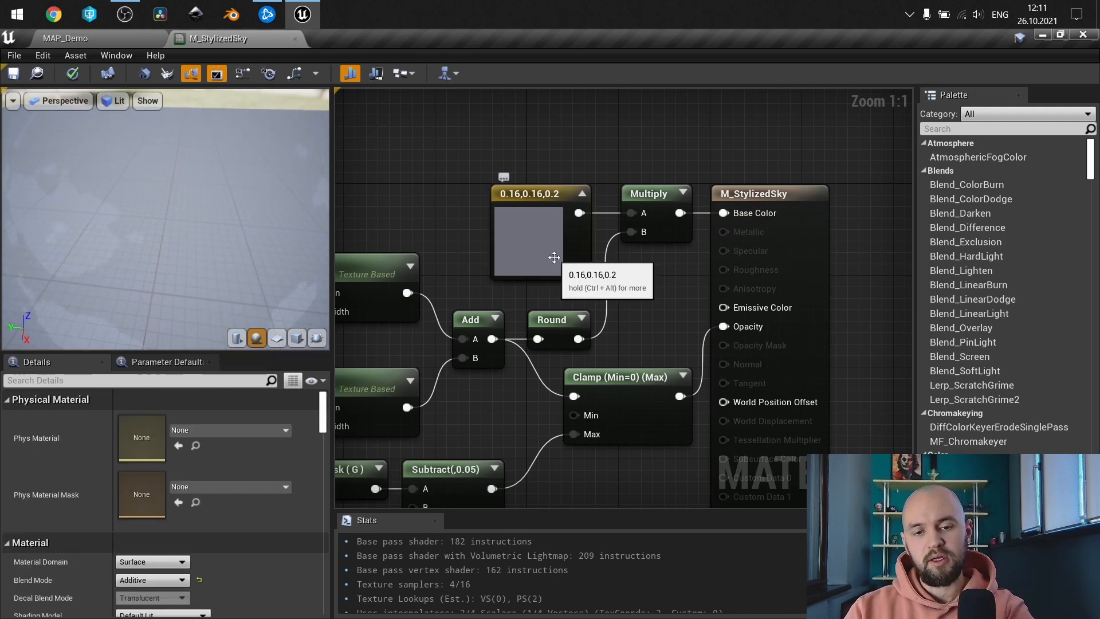
pyautogui.click(529, 242)
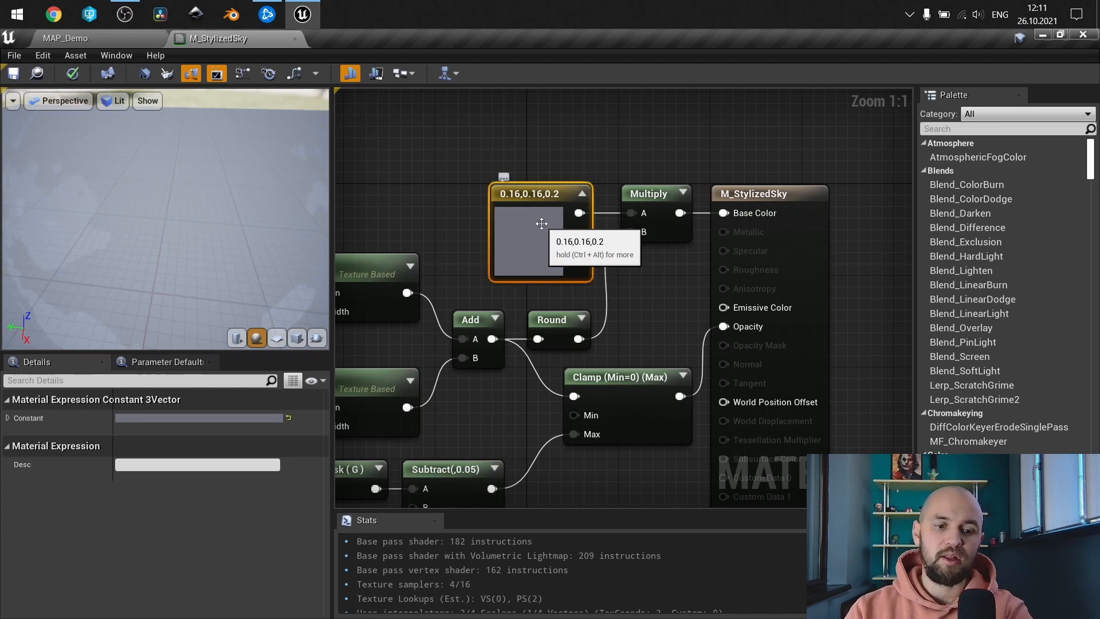
pyautogui.moveTo(77, 40)
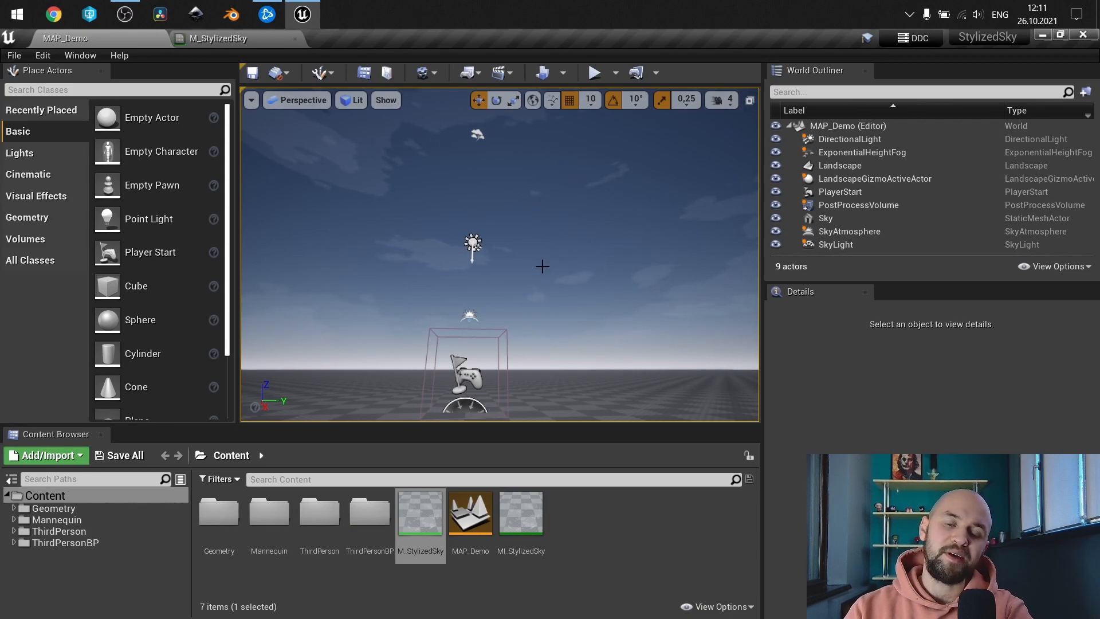
pyautogui.moveTo(509, 207)
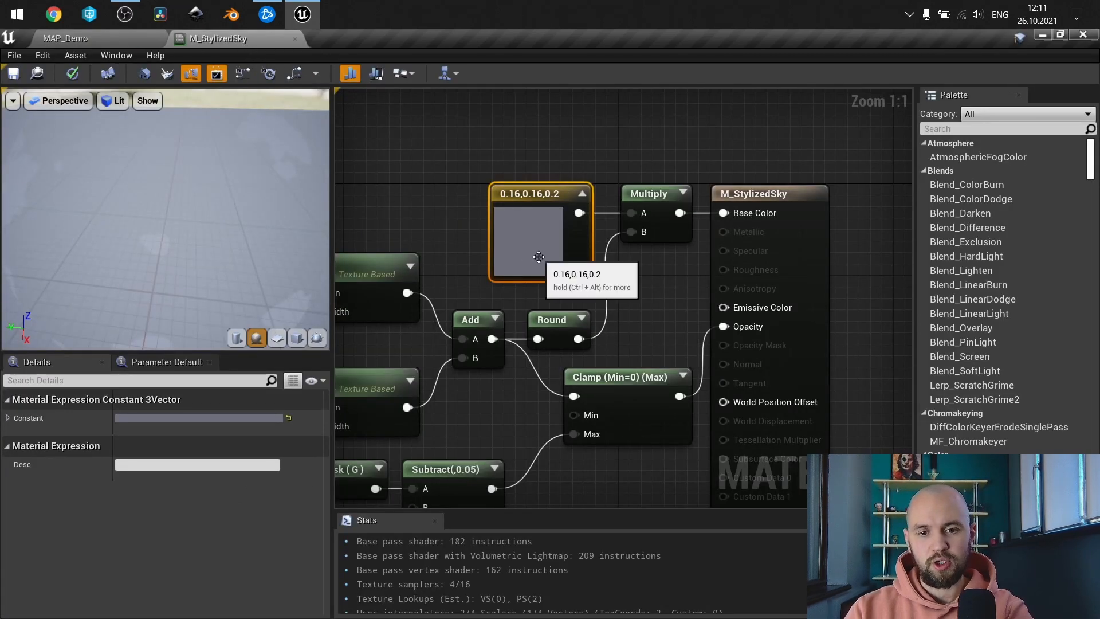
pyautogui.doubleClick(531, 238)
pyautogui.write('1')
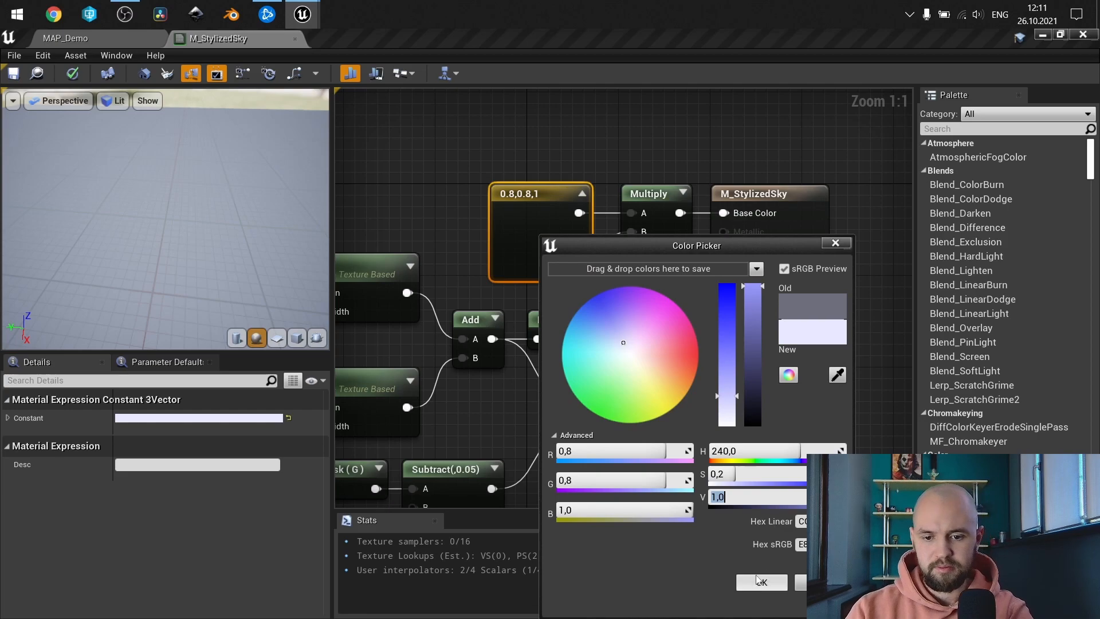
pyautogui.click(761, 582)
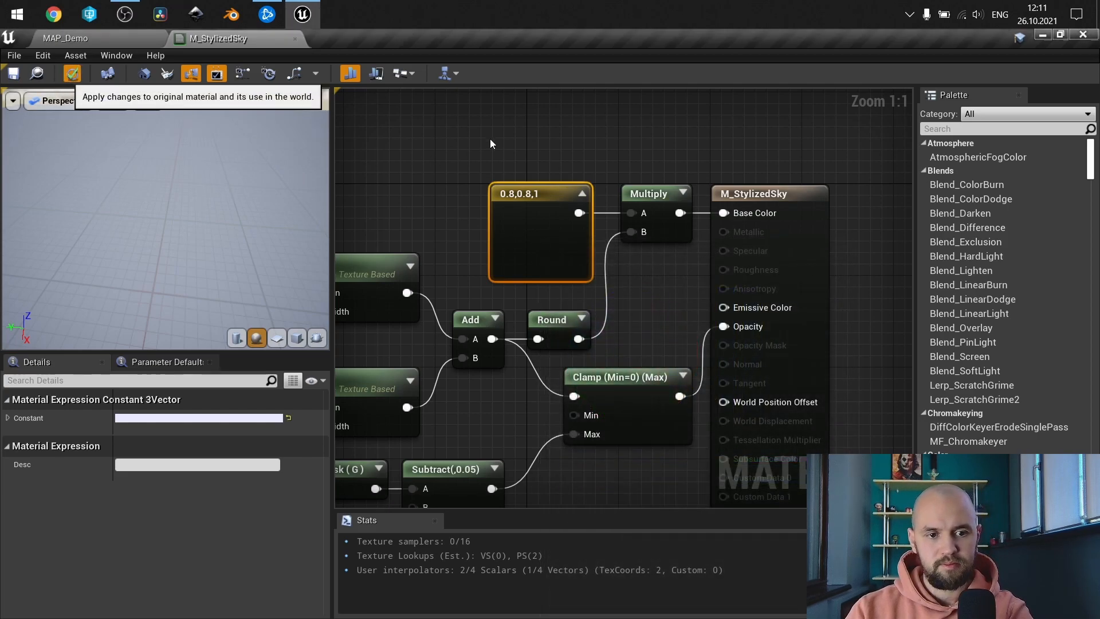
pyautogui.click(71, 74)
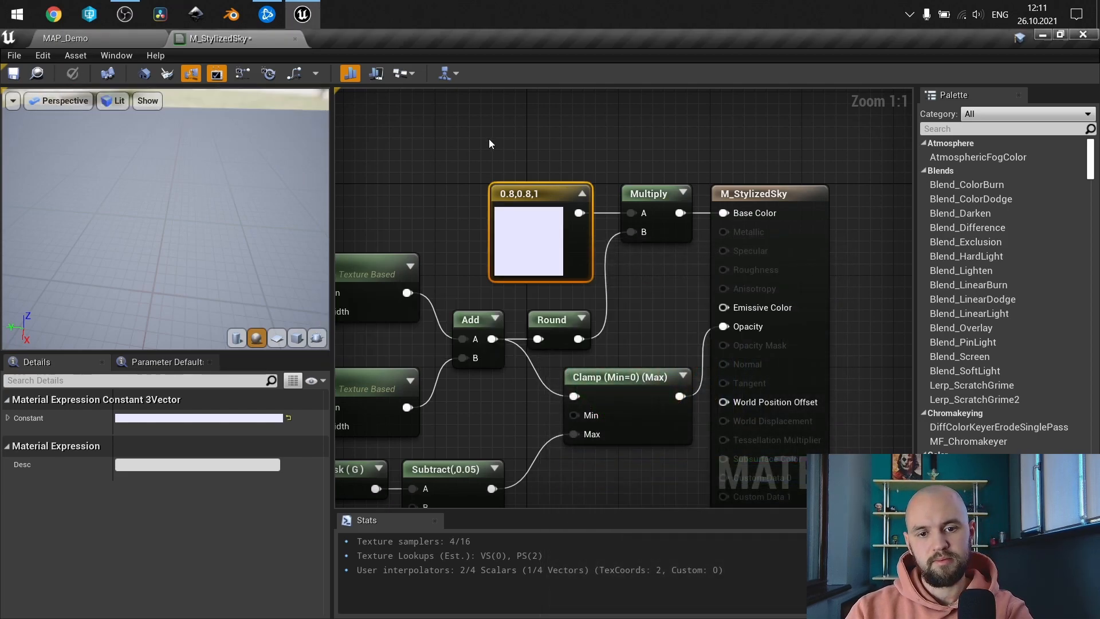
pyautogui.click(64, 38)
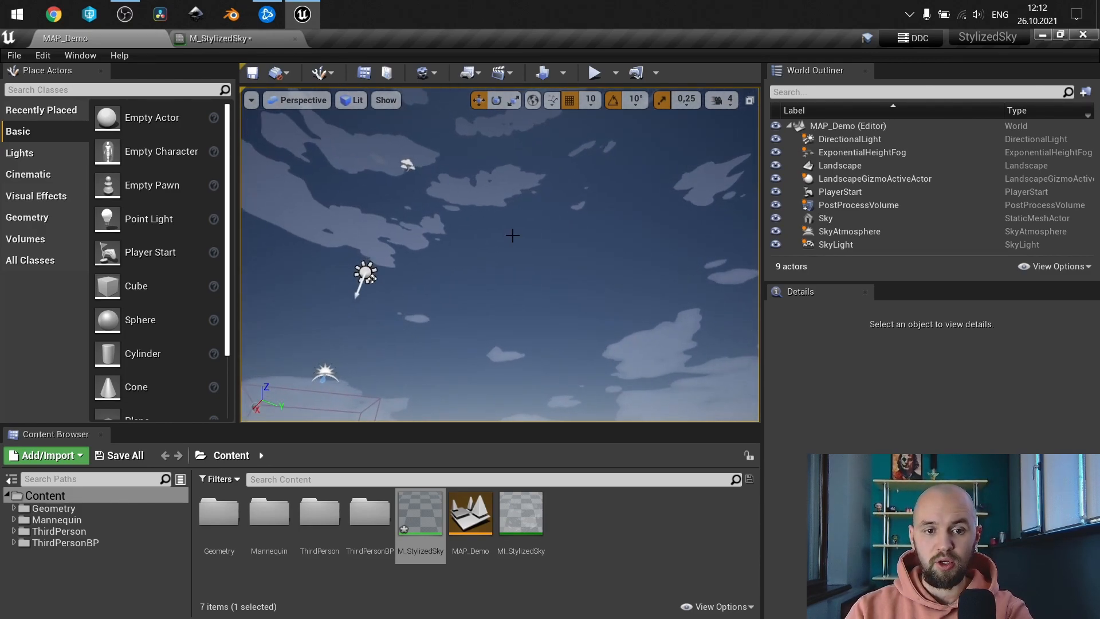
pyautogui.doubleClick(419, 511)
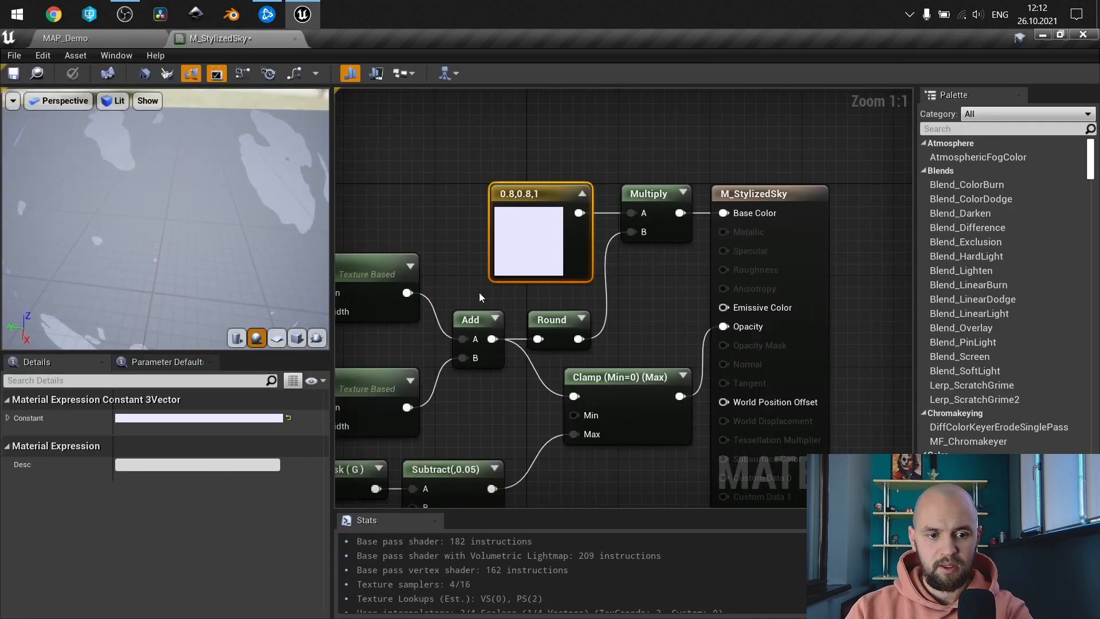
pyautogui.doubleClick(529, 242)
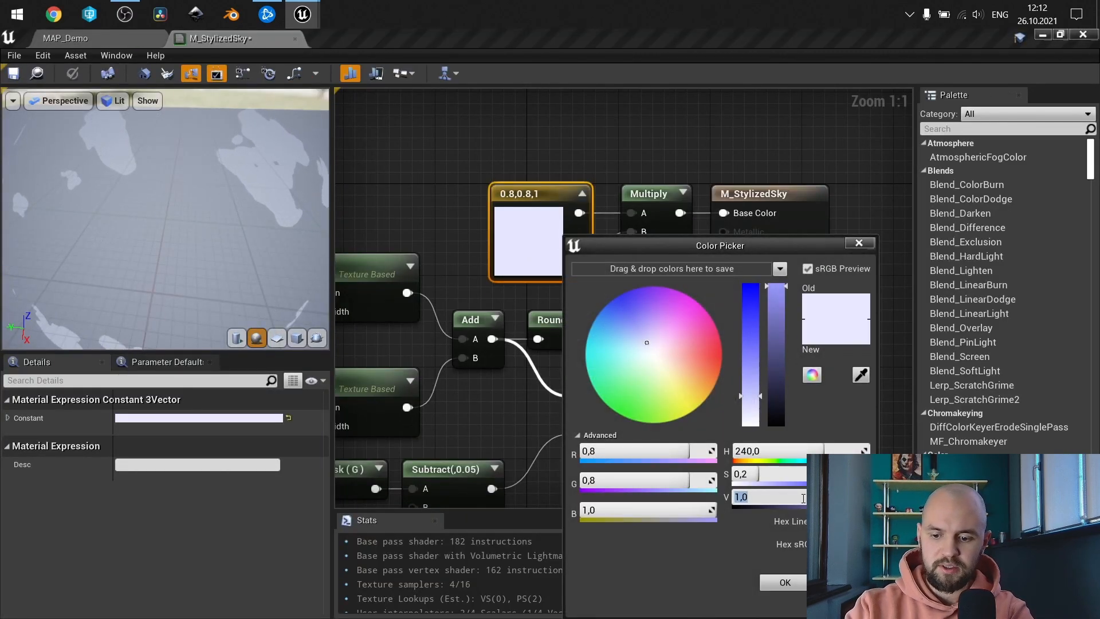
pyautogui.click(784, 582)
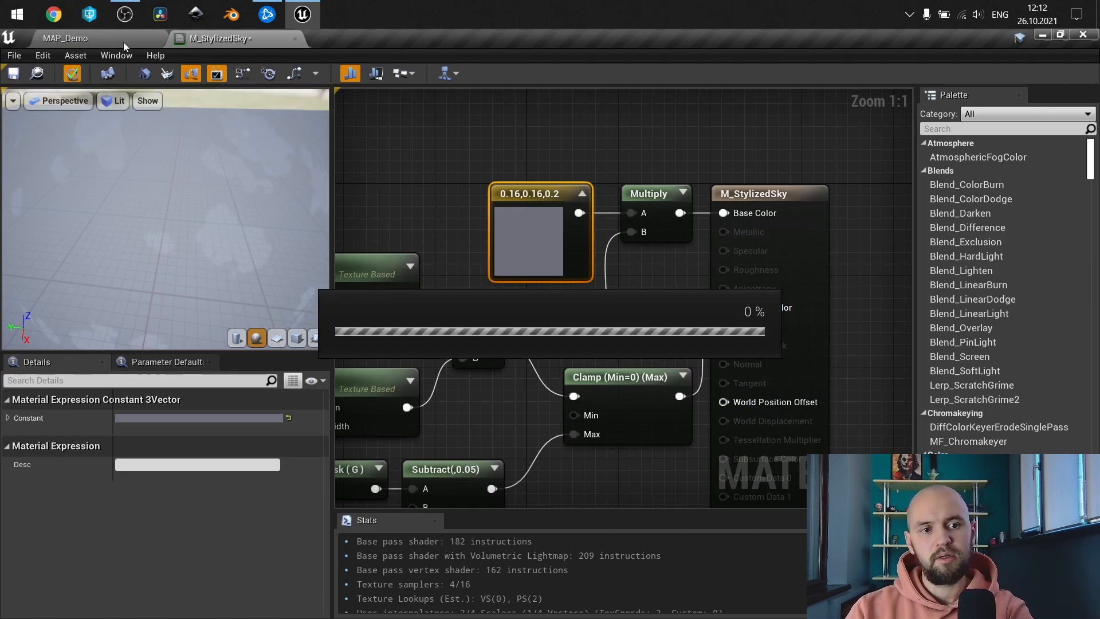
pyautogui.click(64, 38)
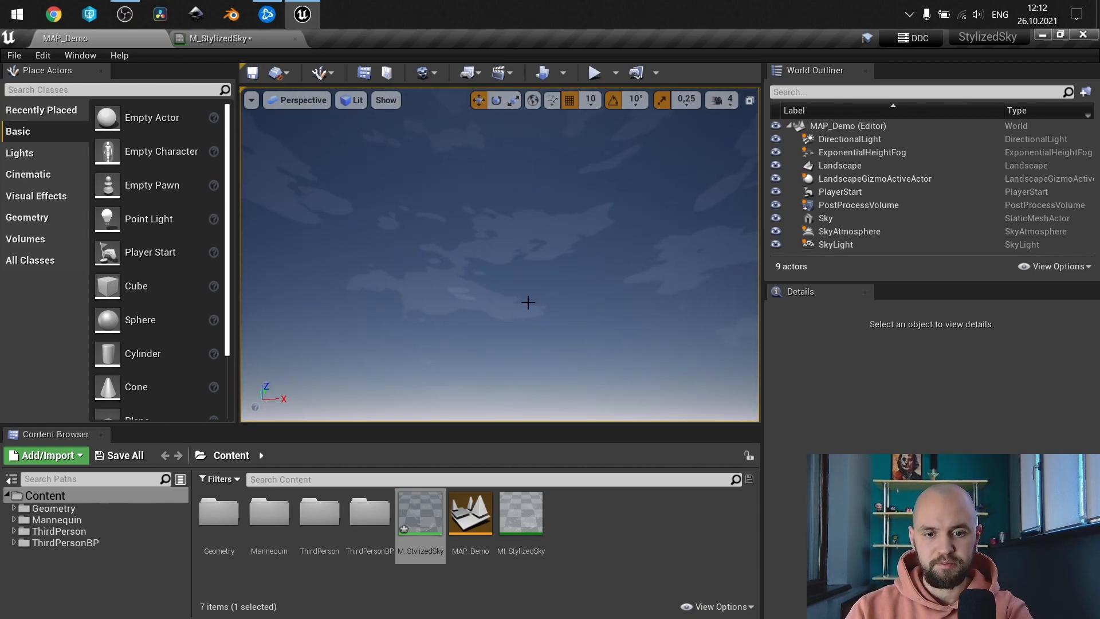
pyautogui.doubleClick(419, 512)
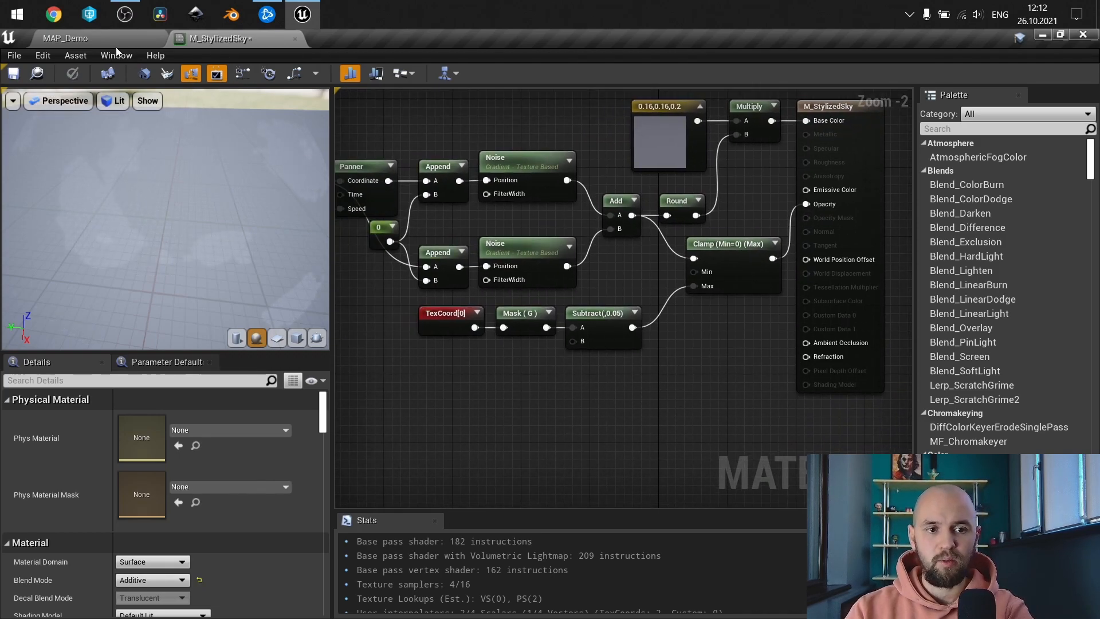
# In the level, select the DirectionalLight and reach its Atmosphere and Cloud settings.
pyautogui.click(64, 38)
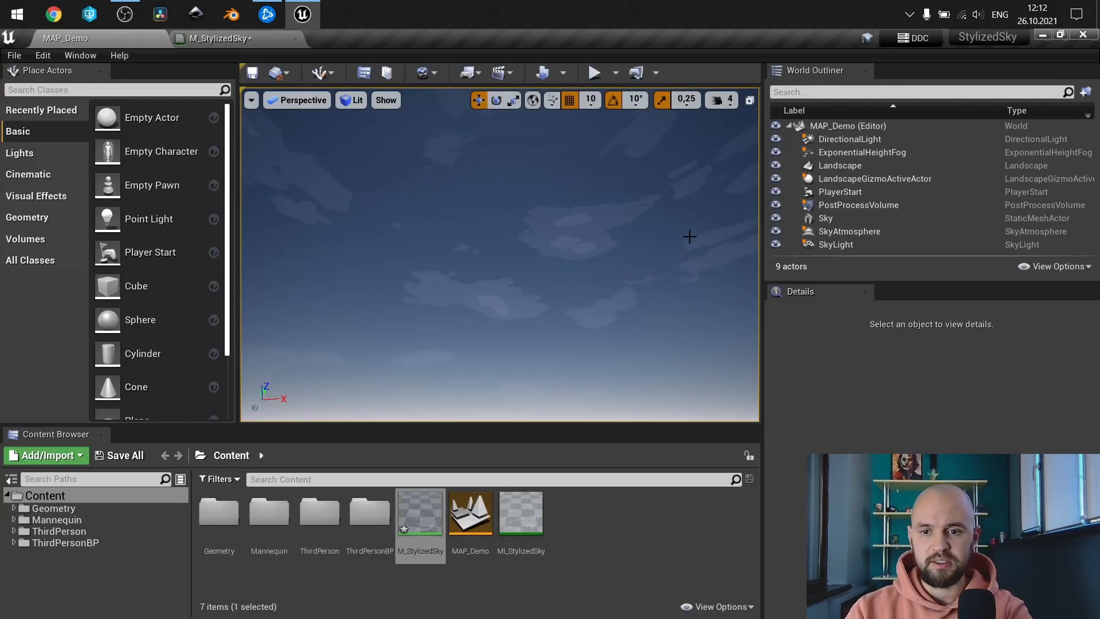
pyautogui.moveTo(849, 139)
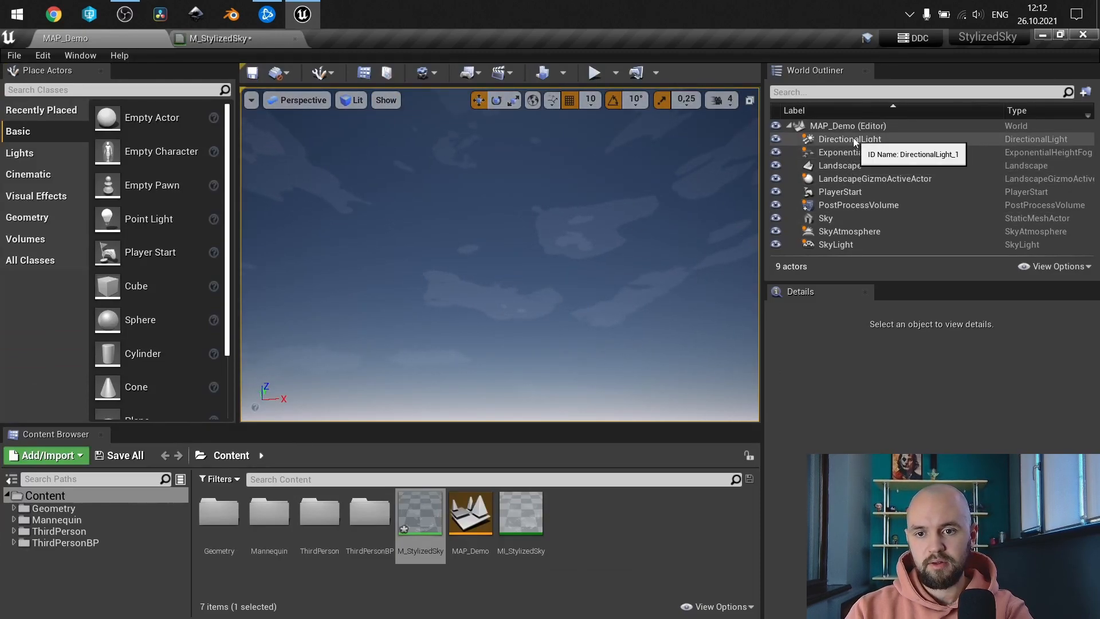
pyautogui.click(849, 138)
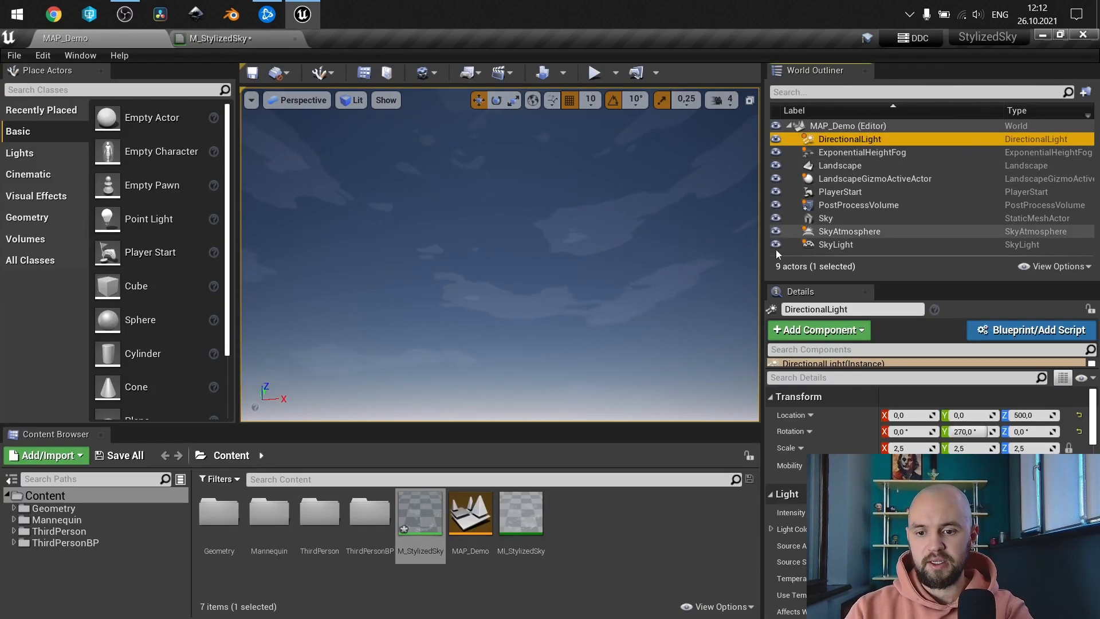
pyautogui.scroll(-3)
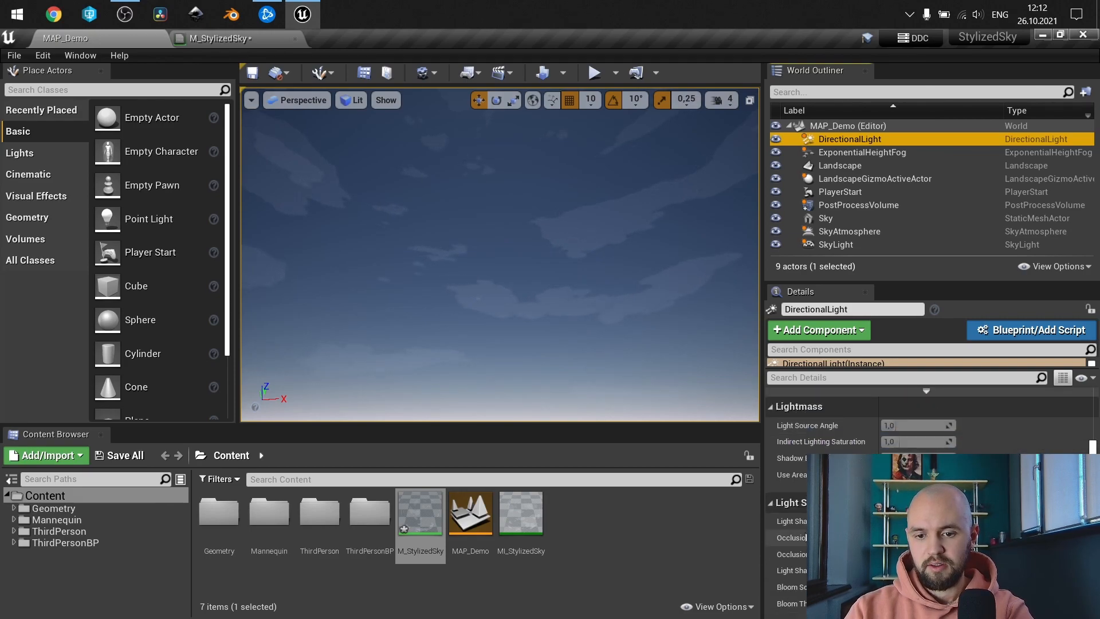
pyautogui.scroll(-3)
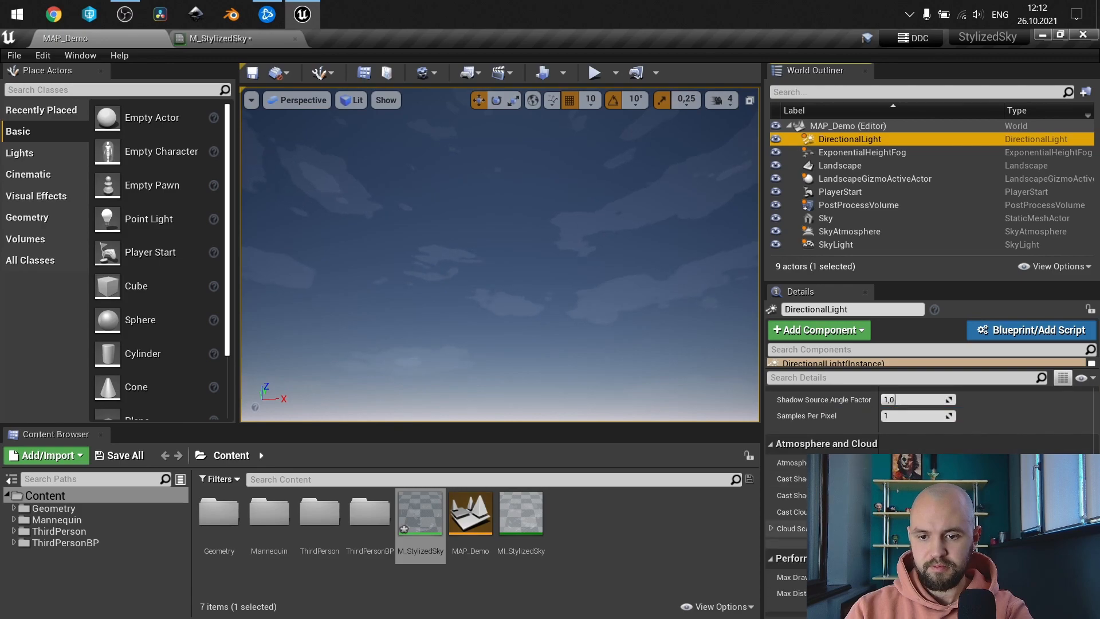
pyautogui.scroll(-3)
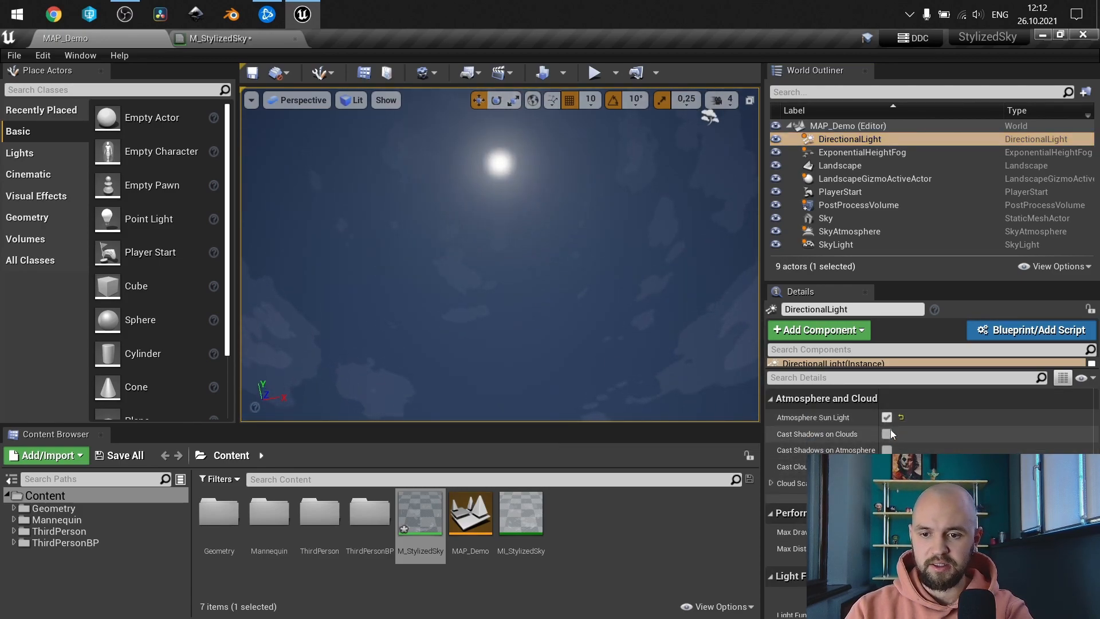
# Toggle Atmosphere Sun Light off and back on so the sun glows above the clouds again.
pyautogui.click(885, 417)
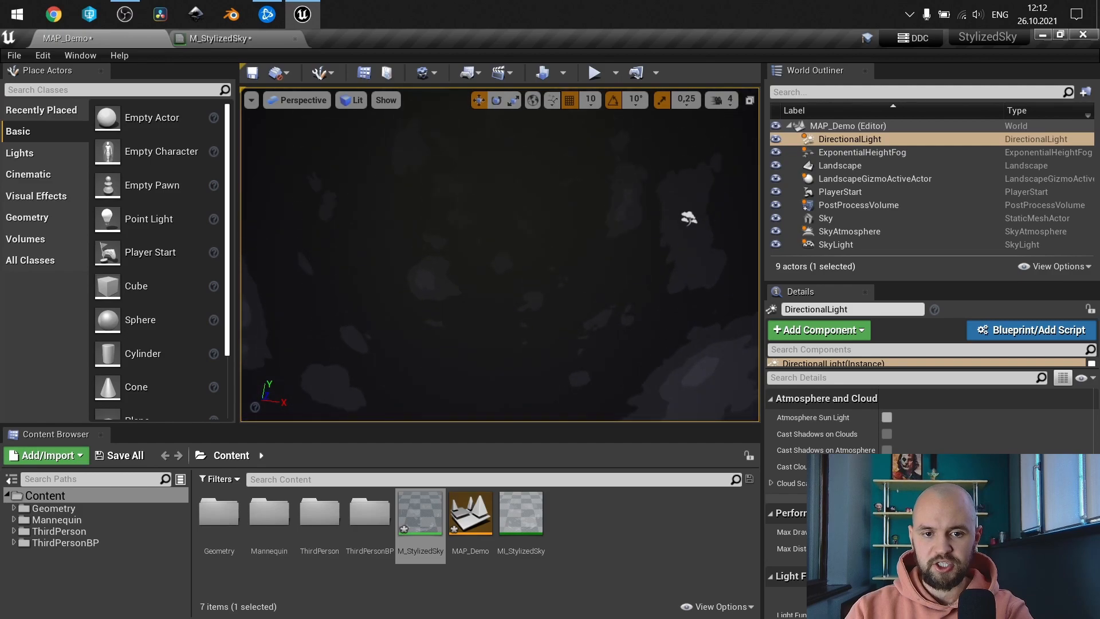
pyautogui.click(885, 417)
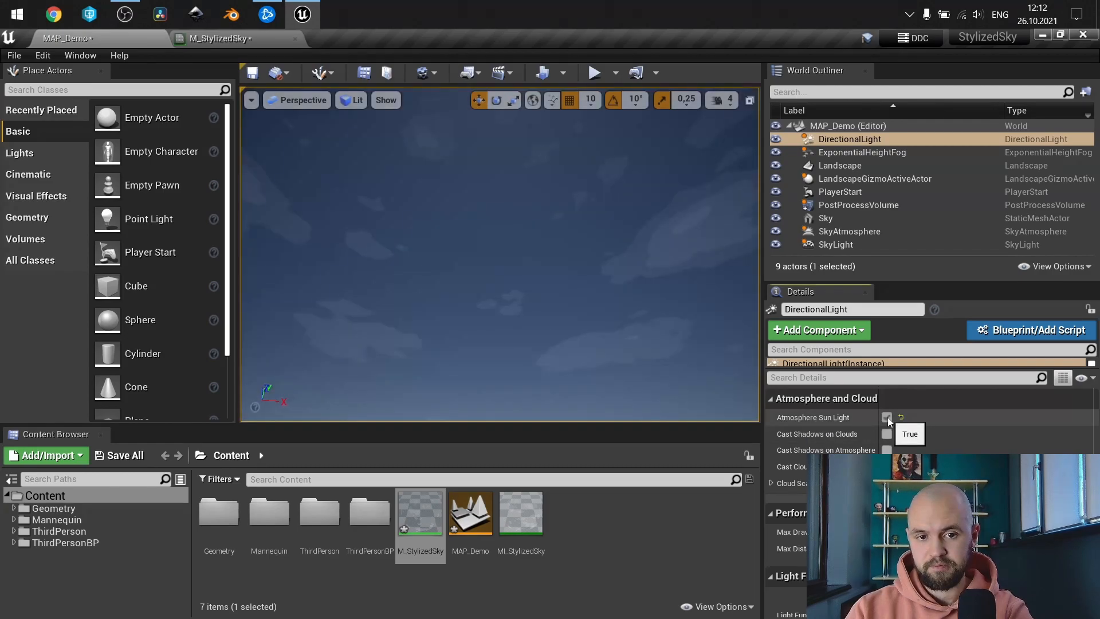
pyautogui.click(886, 417)
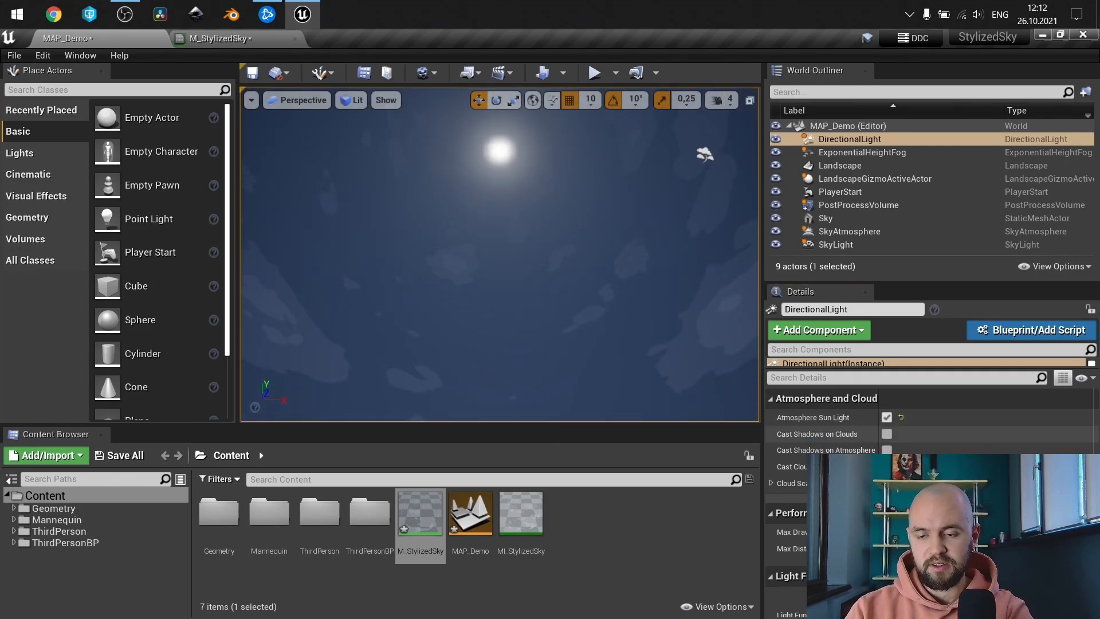
pyautogui.scroll(-3)
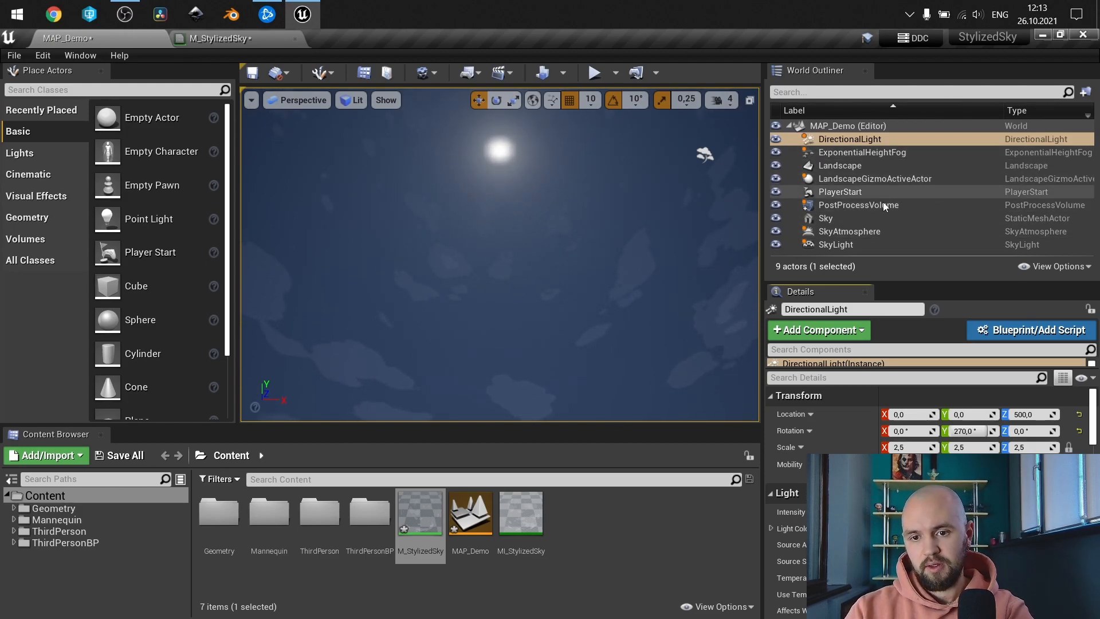
pyautogui.moveTo(862, 153)
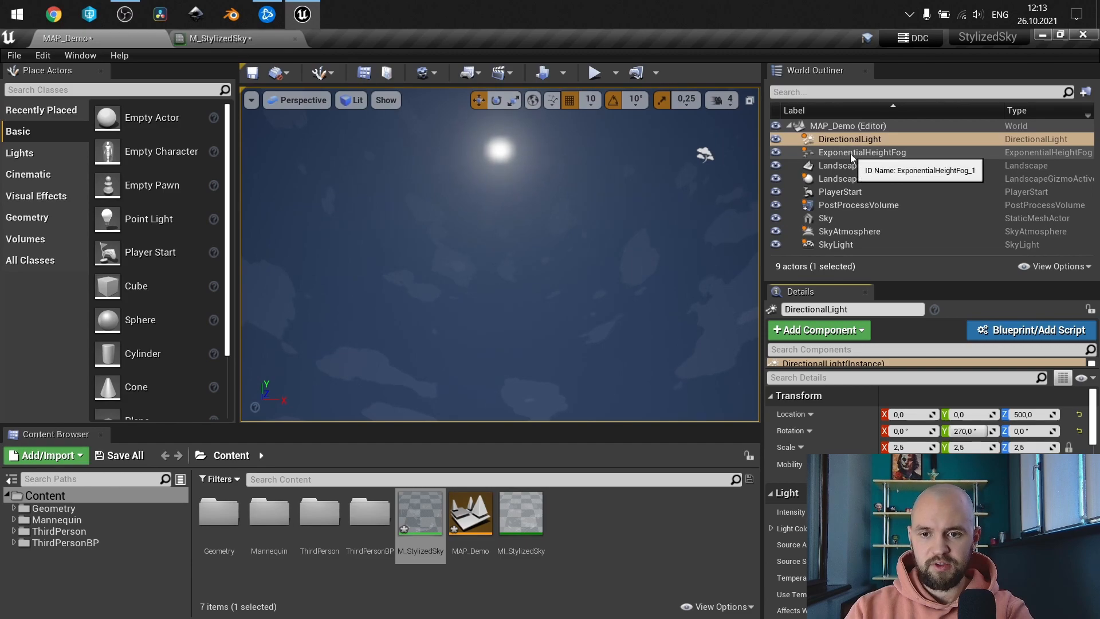
# Select ExponentialHeightFog and confirm its pale 0.8,0.8,1 inscattering colour with 0.005 density.
pyautogui.click(861, 152)
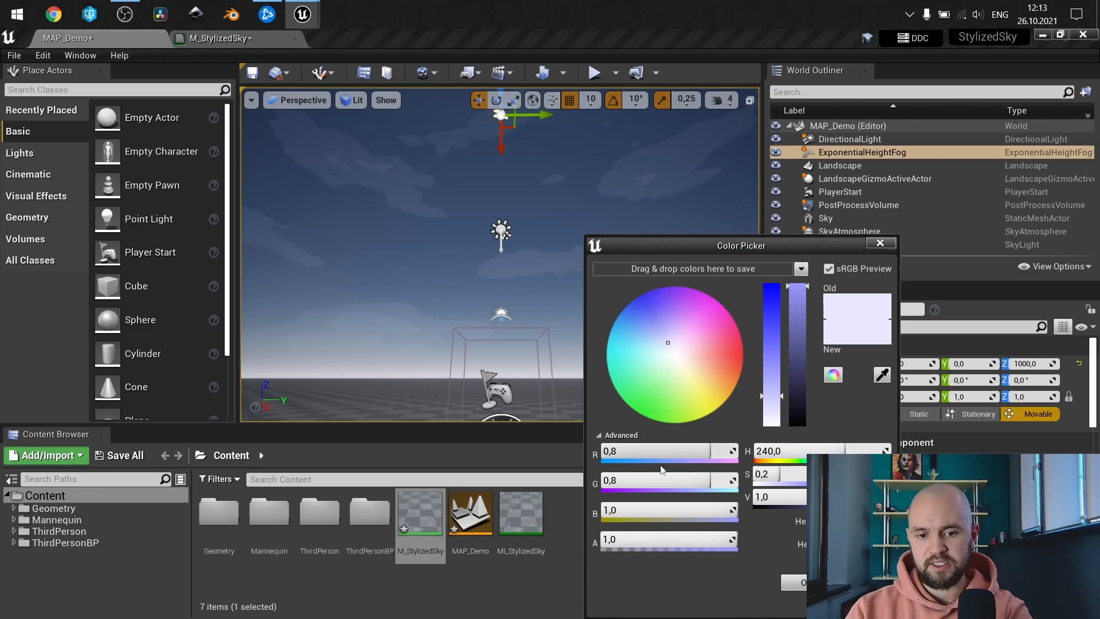
pyautogui.click(881, 243)
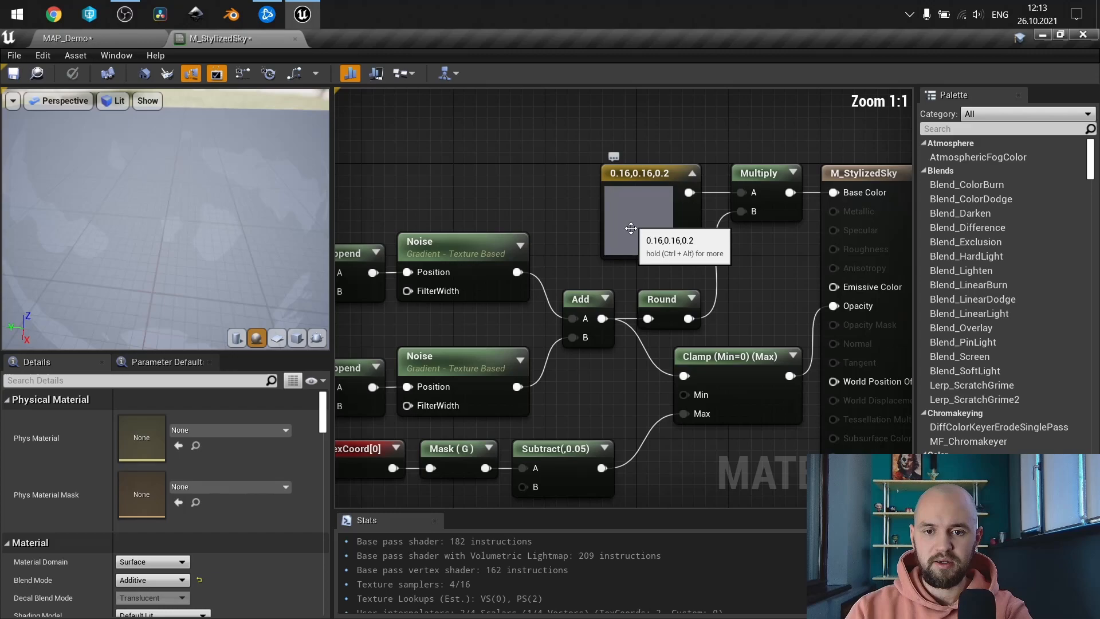
# Check the cloud tint constant, then select the Sky sphere actor in the level.
pyautogui.click(638, 211)
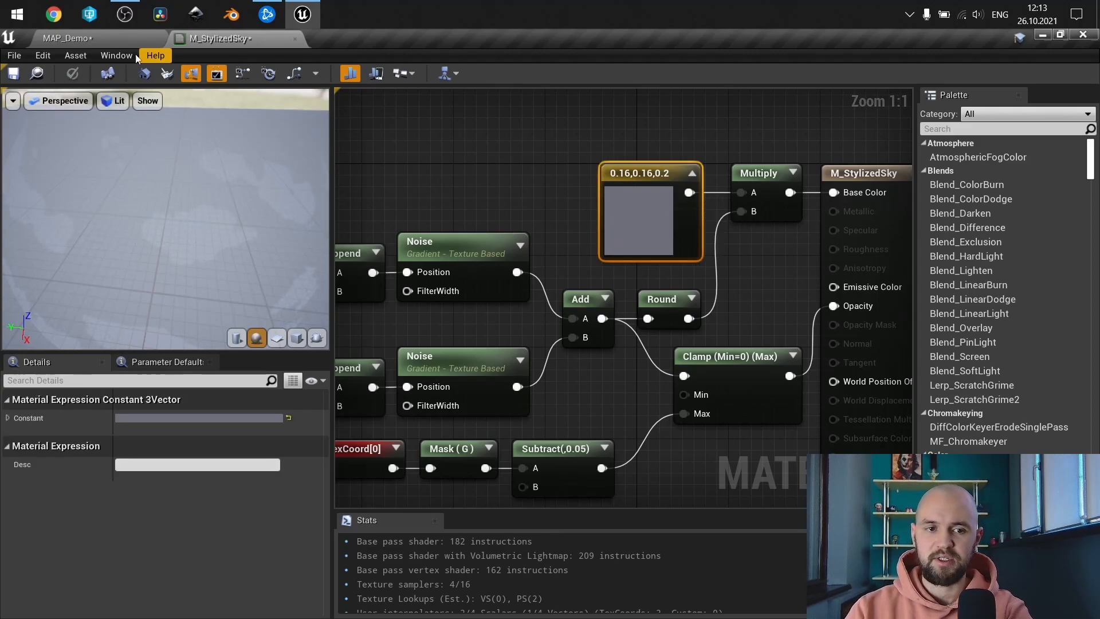
pyautogui.click(96, 37)
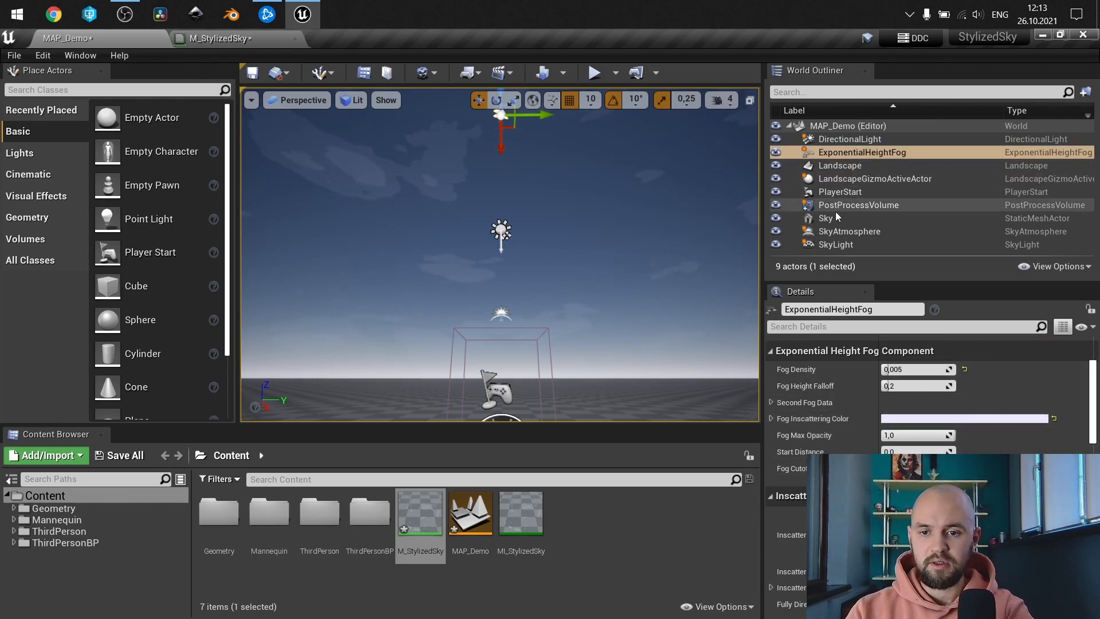
pyautogui.click(826, 218)
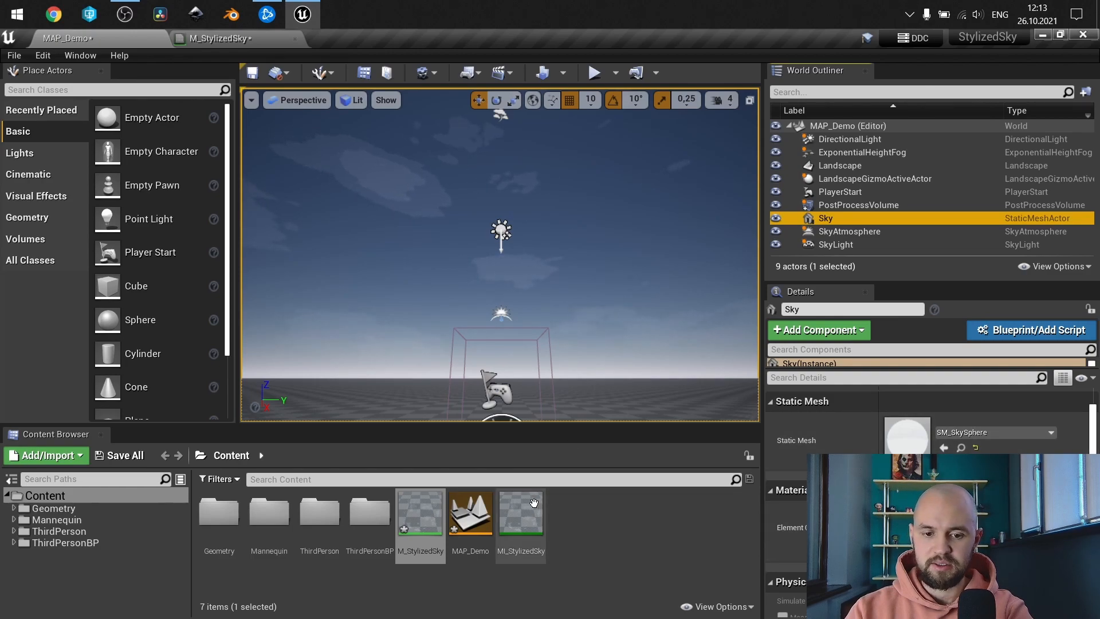
pyautogui.moveTo(521, 511)
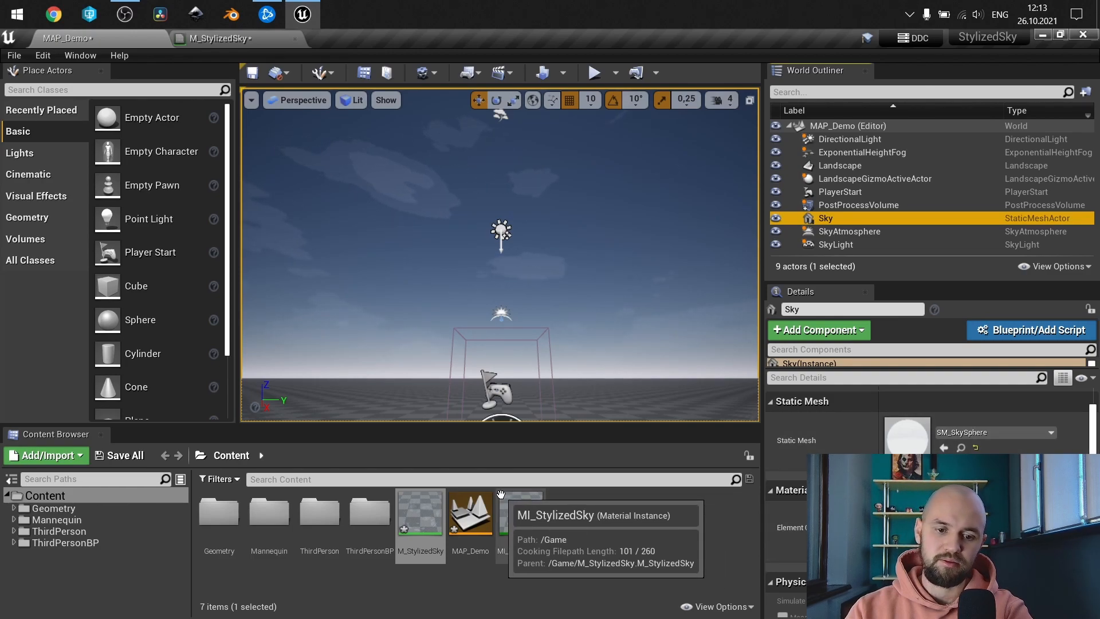
pyautogui.moveTo(419, 512)
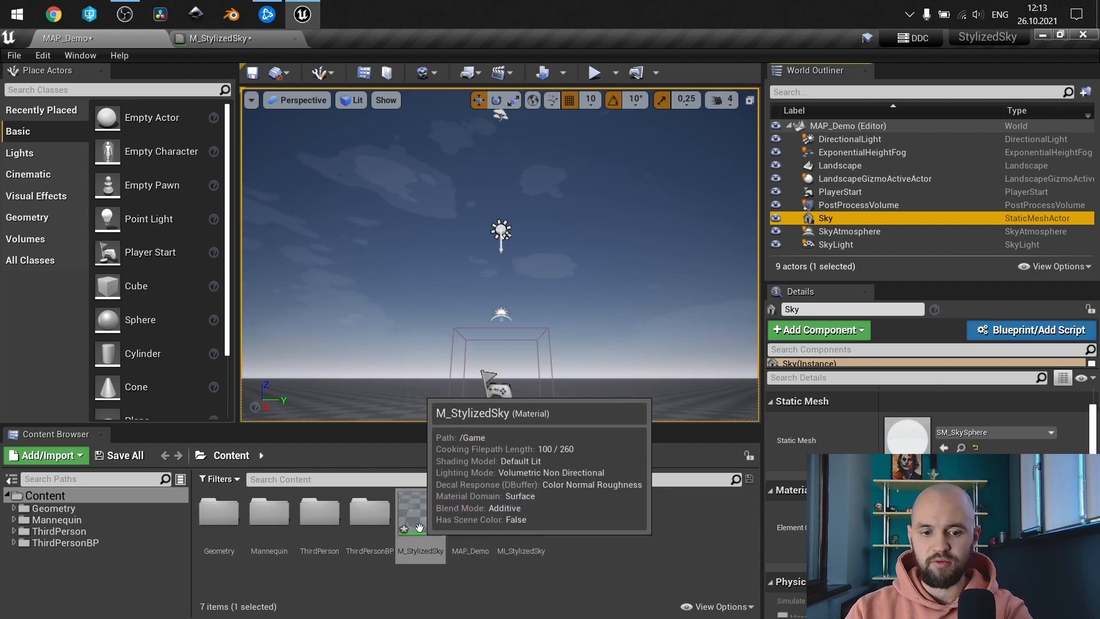